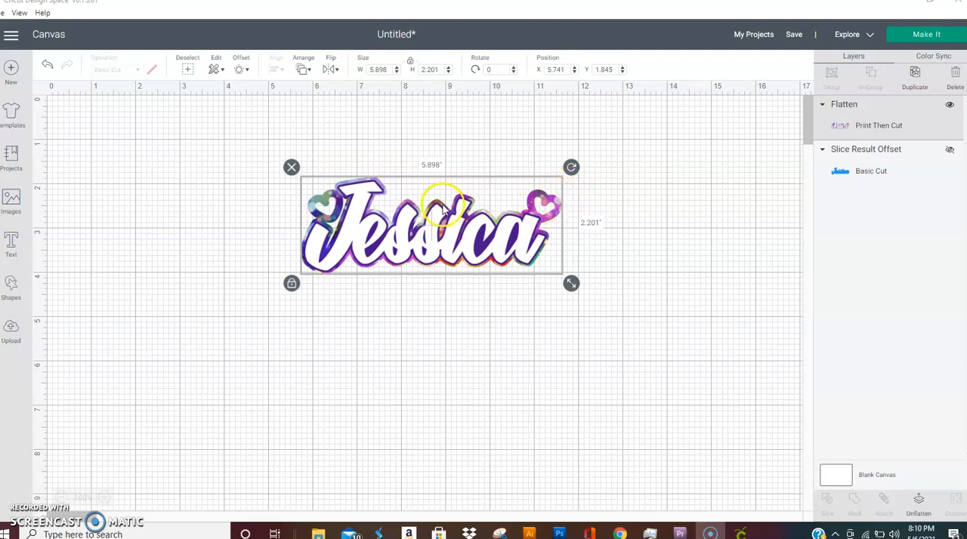
pyautogui.moveTo(479, 241)
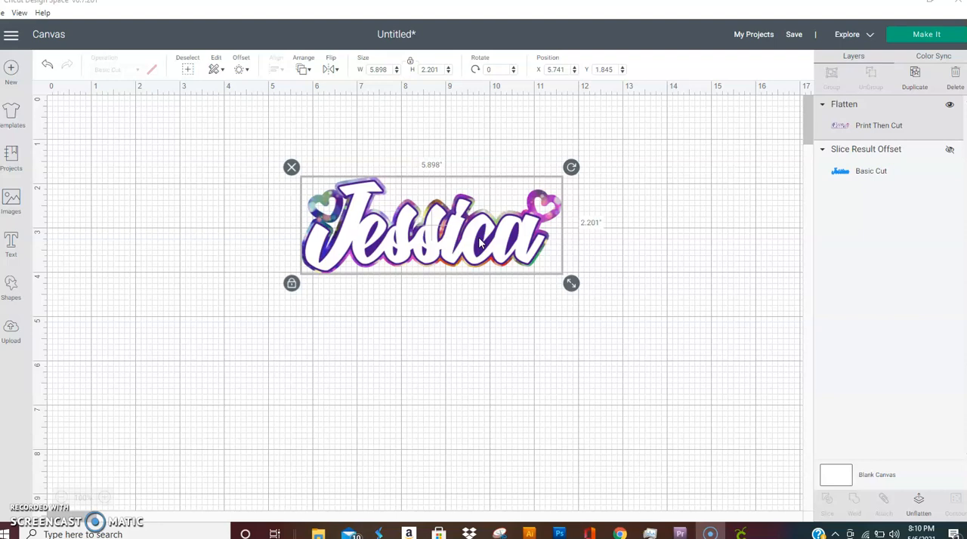
# Drag the Jessica design toward the upper left, to about X 4.49, Y 1.50
pyautogui.moveTo(431, 224); pyautogui.dragTo(449, 269)
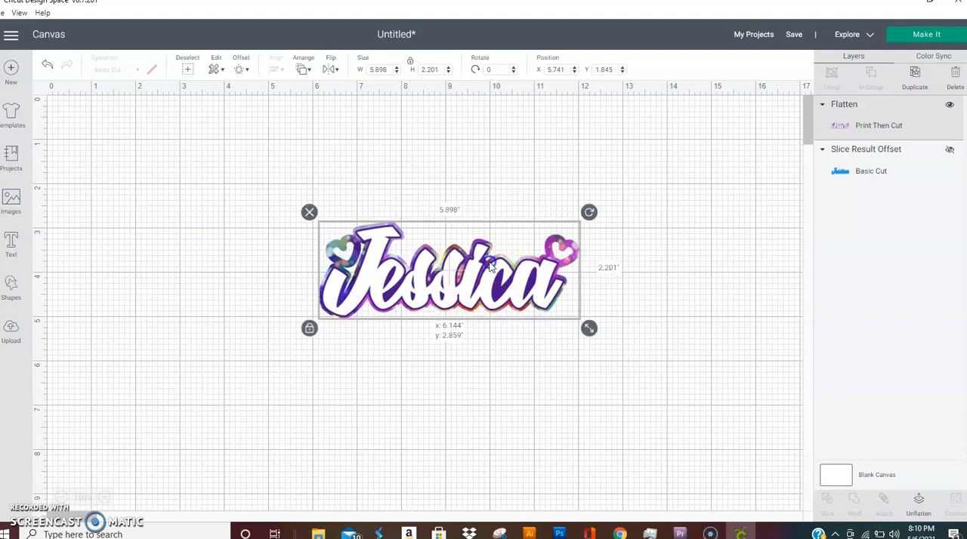
pyautogui.moveTo(450, 272); pyautogui.dragTo(419, 234)
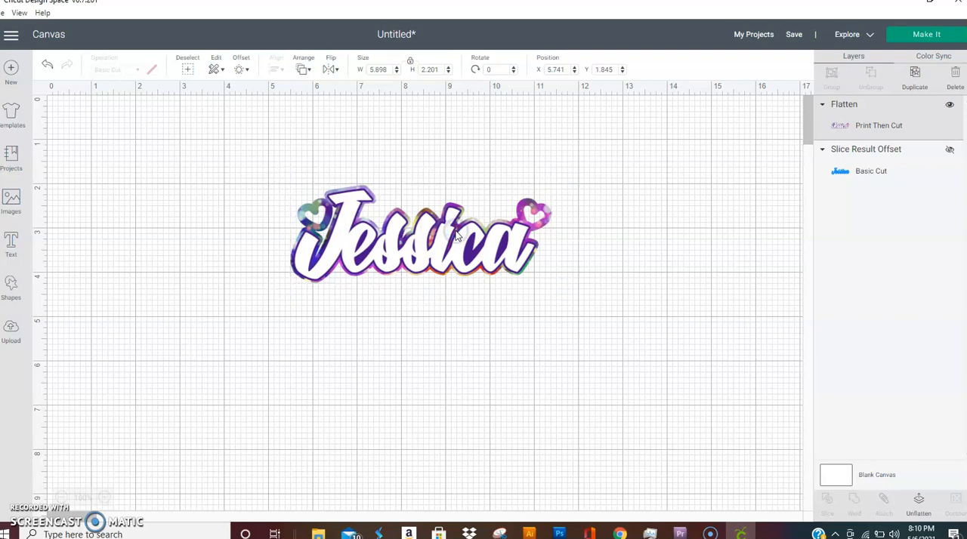
pyautogui.click(420, 234)
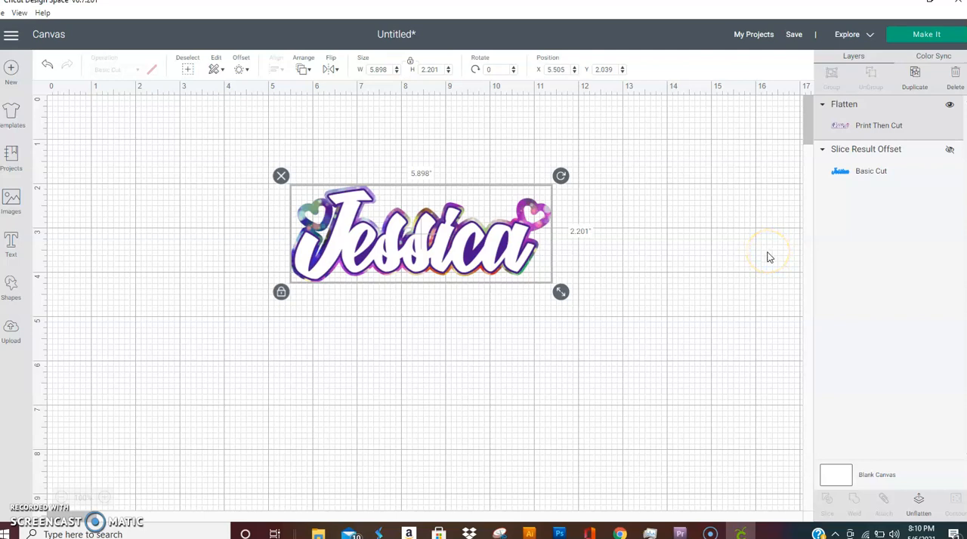
pyautogui.moveTo(769, 257)
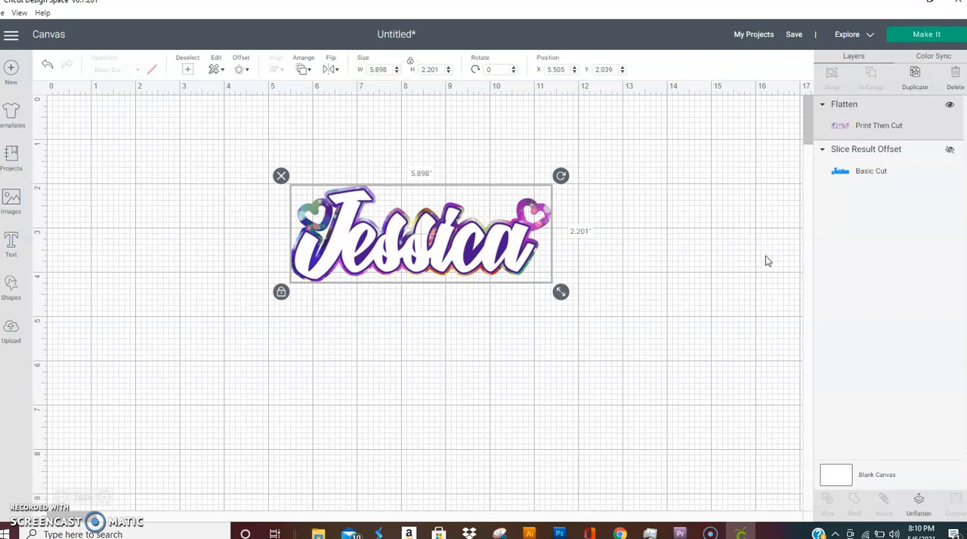
pyautogui.moveTo(421, 234); pyautogui.dragTo(380, 210)
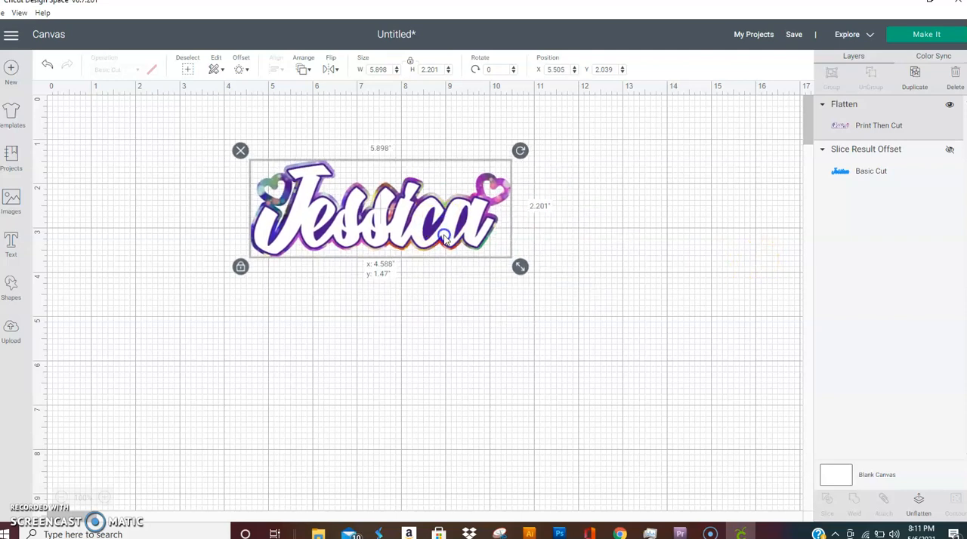
pyautogui.moveTo(442, 238); pyautogui.dragTo(438, 226)
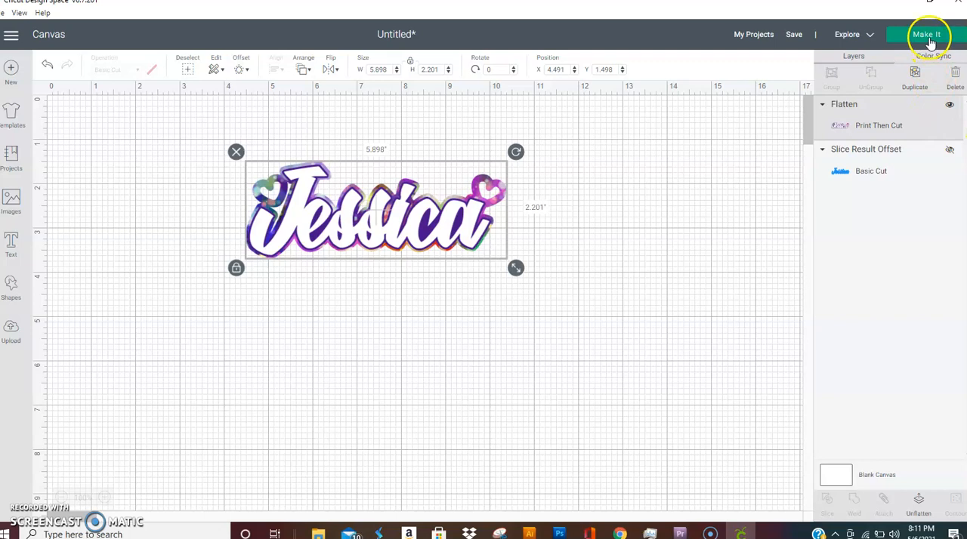
pyautogui.moveTo(926, 34)
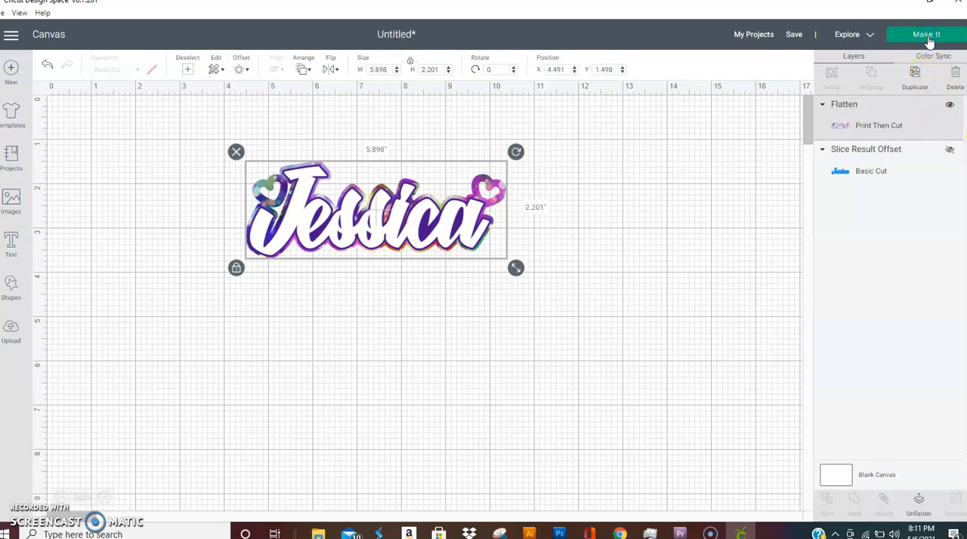
pyautogui.moveTo(845, 340)
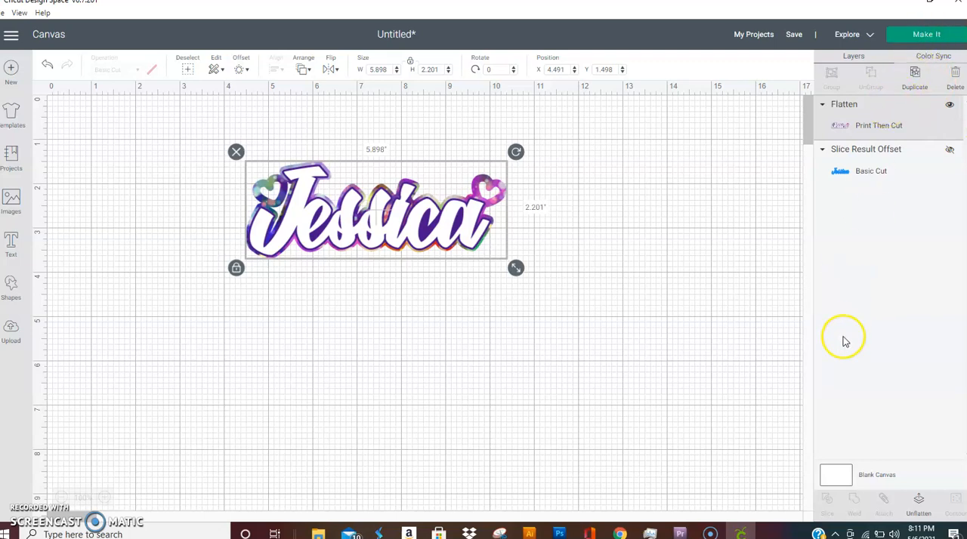
# Accept the letter-size mat layout for Jessica and choose Send to Printer
pyautogui.click(926, 34)
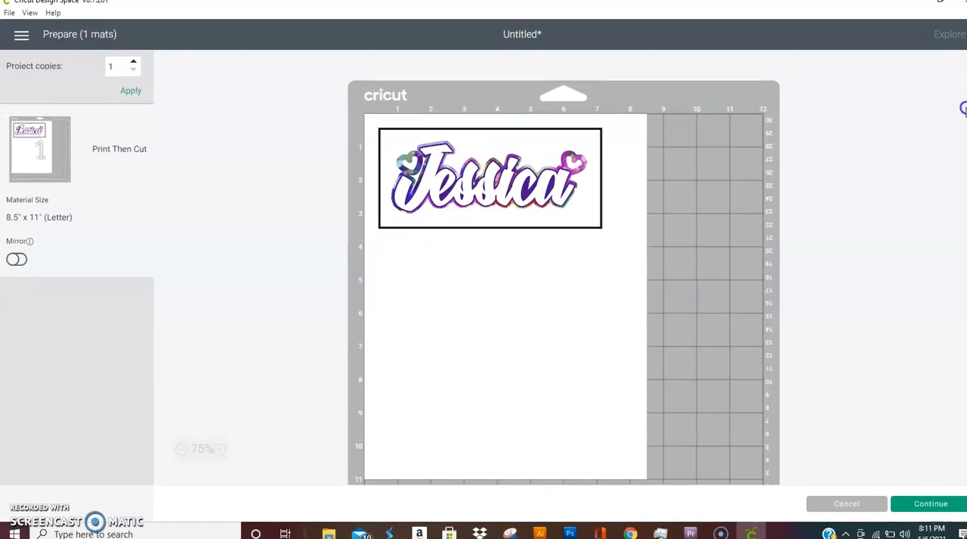
pyautogui.moveTo(963, 399)
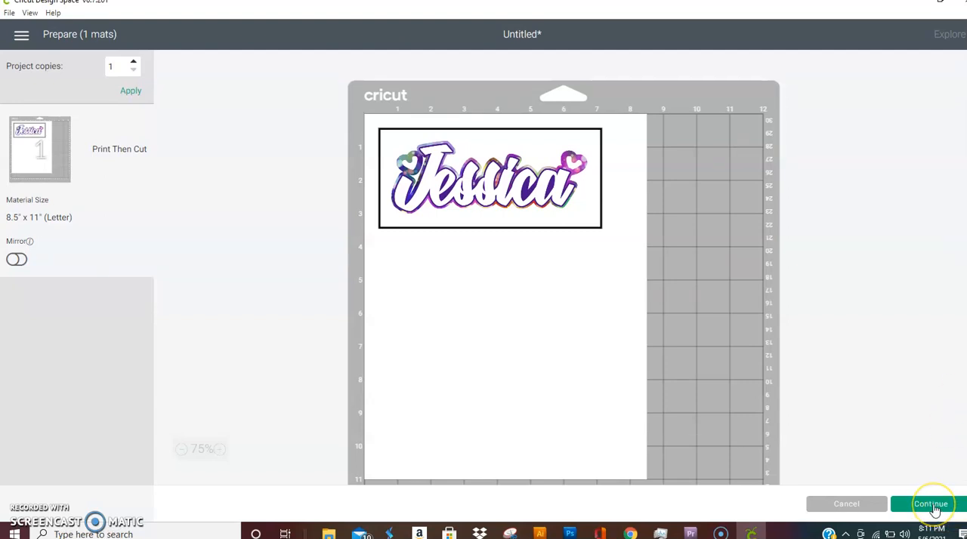
pyautogui.click(930, 503)
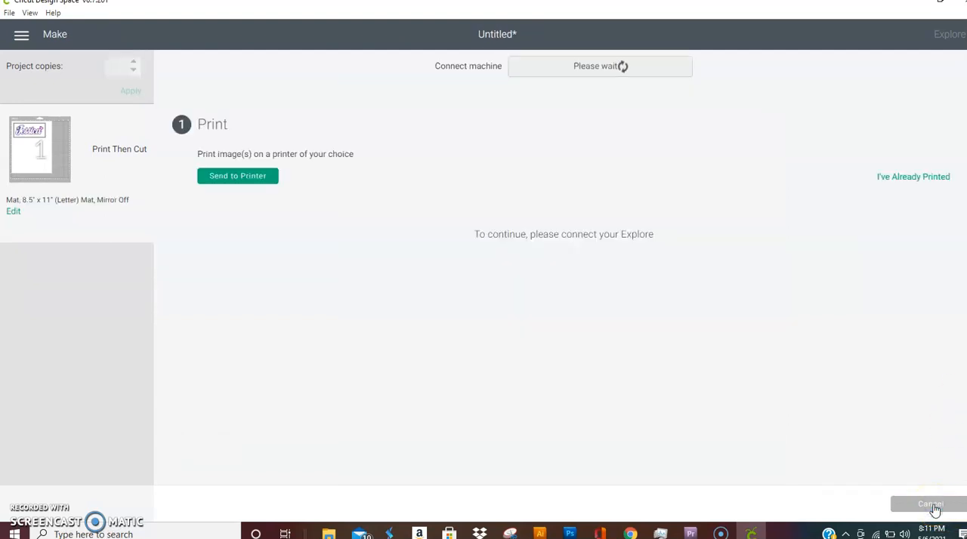
pyautogui.moveTo(798, 439)
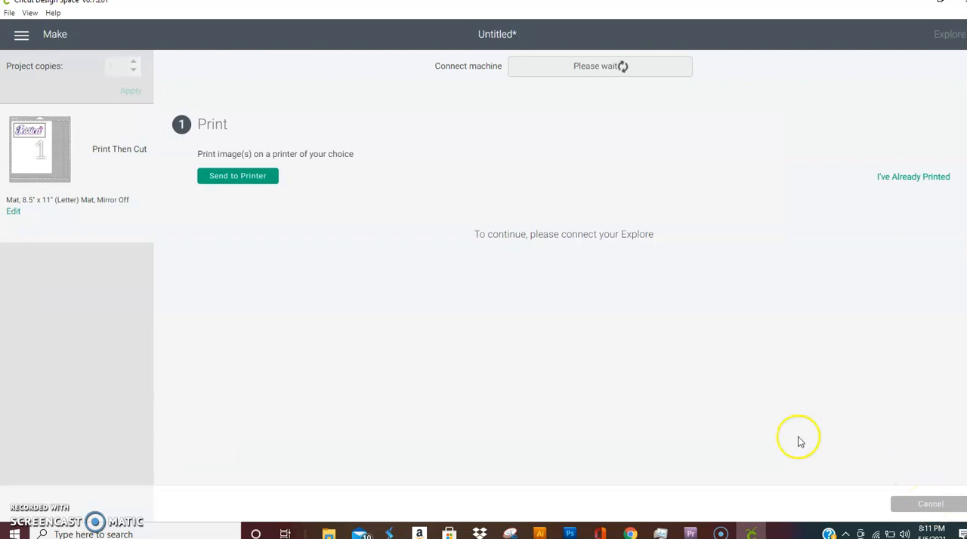
pyautogui.click(237, 176)
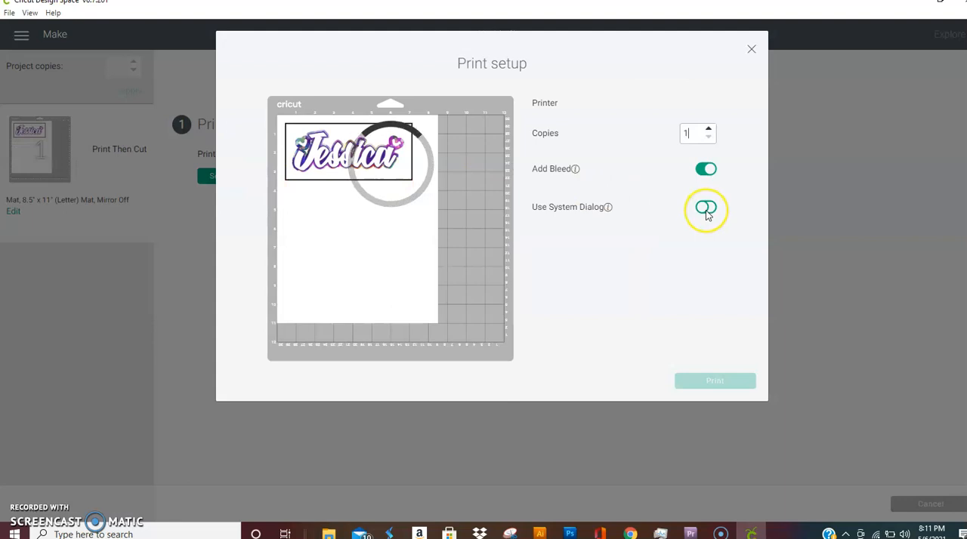
# Enable Use System Dialog and print to the HP DeskJet 2600 series with bleed
pyautogui.click(706, 208)
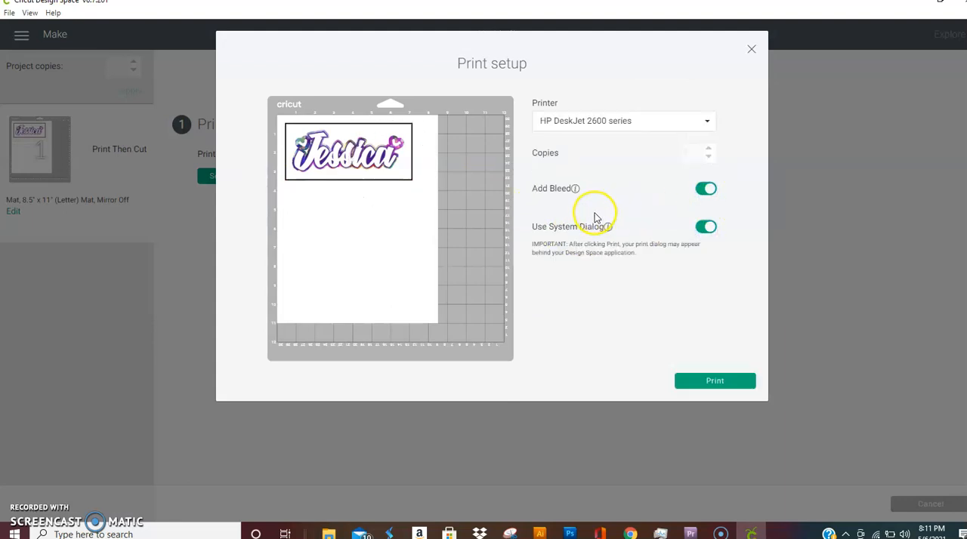
pyautogui.moveTo(595, 239)
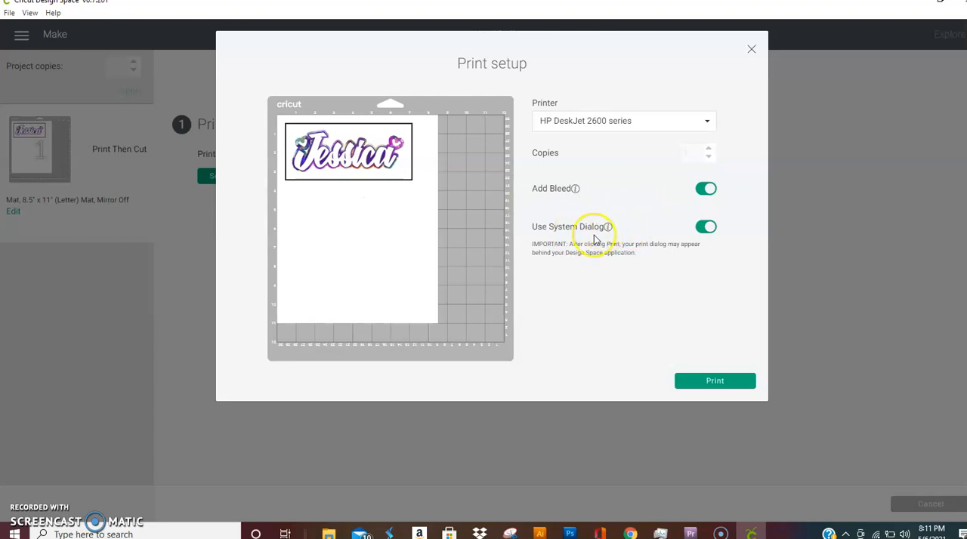
pyautogui.moveTo(642, 124)
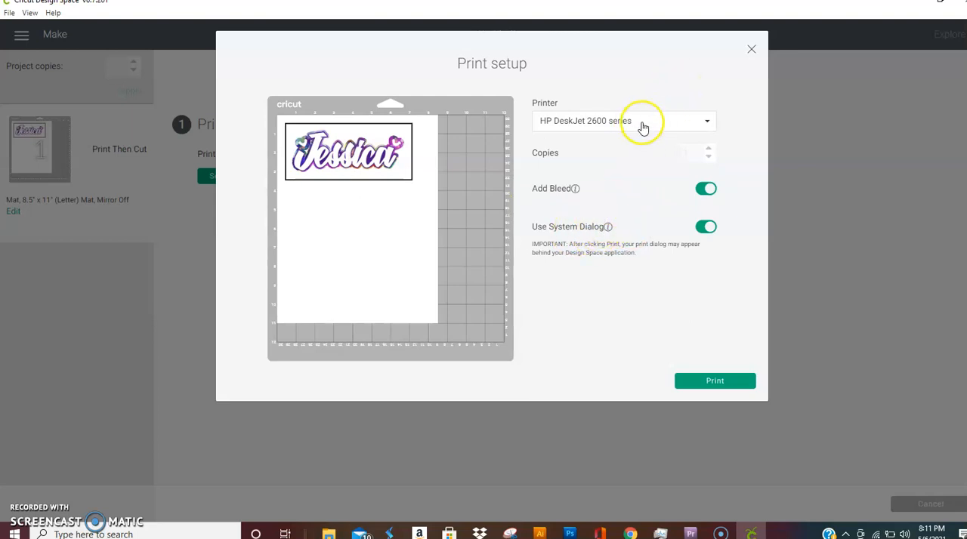
pyautogui.moveTo(614, 128)
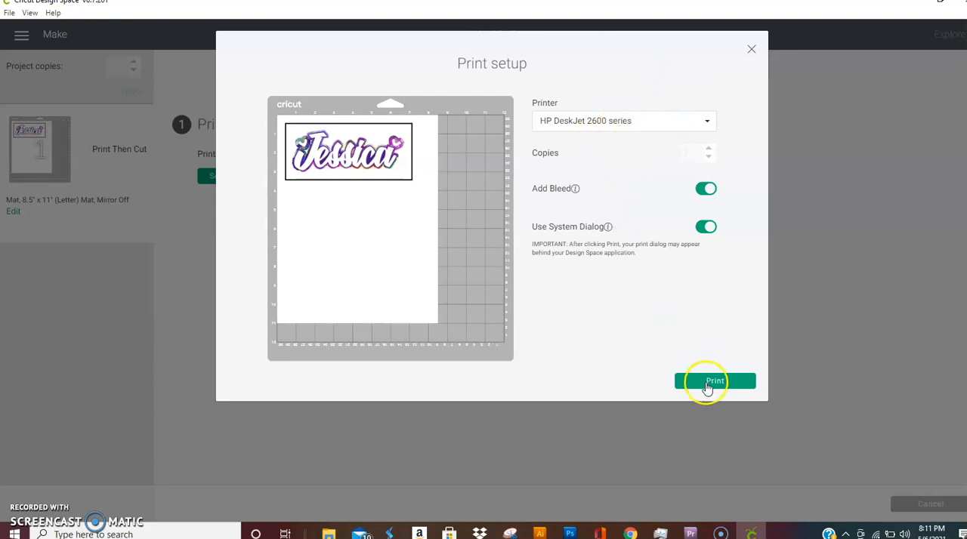
pyautogui.click(714, 380)
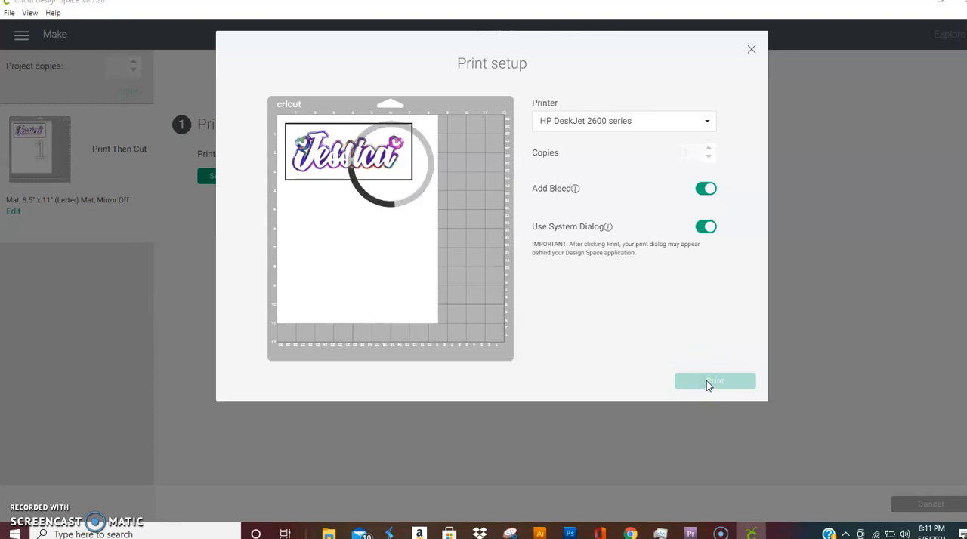
# Open Preferences for the HP DeskJet 2600 series from the Windows Print dialog
pyautogui.click(714, 381)
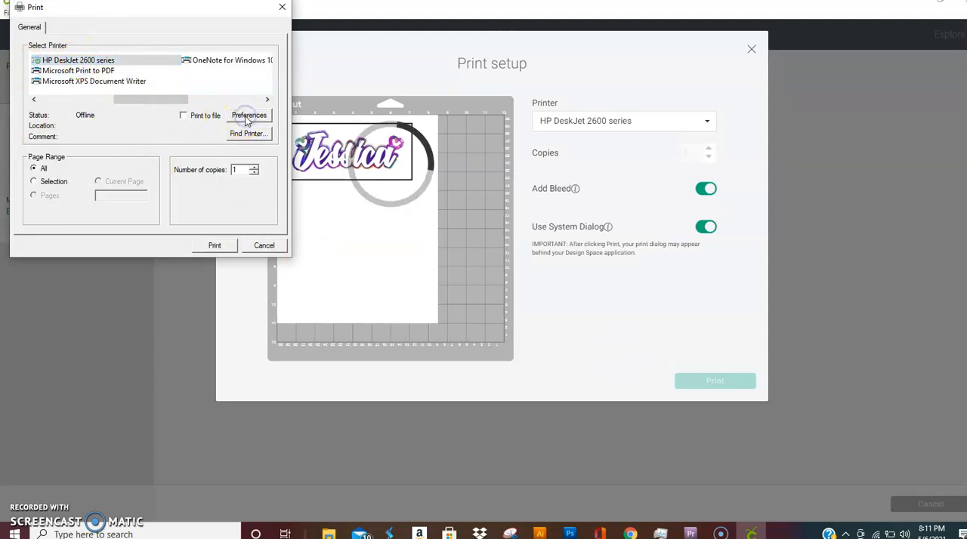
pyautogui.click(248, 115)
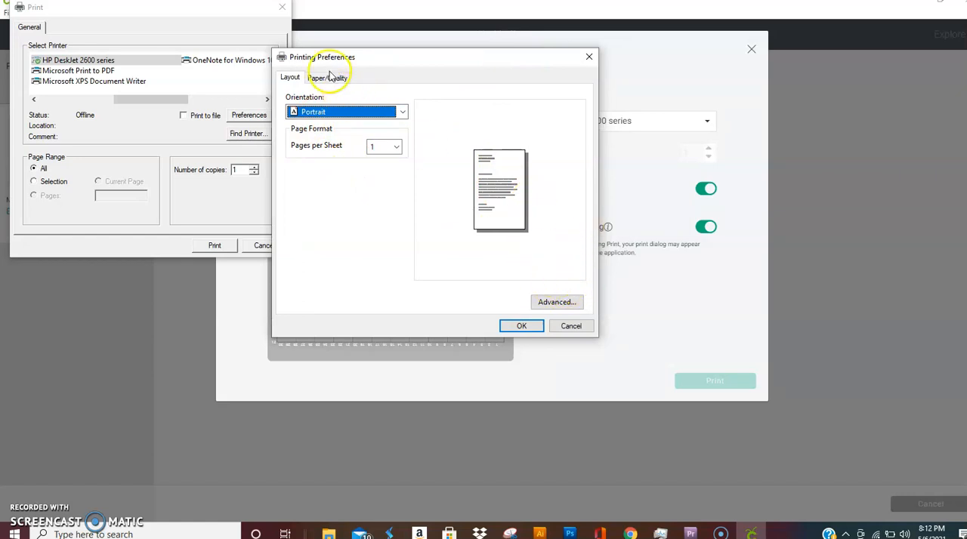
pyautogui.moveTo(290, 81)
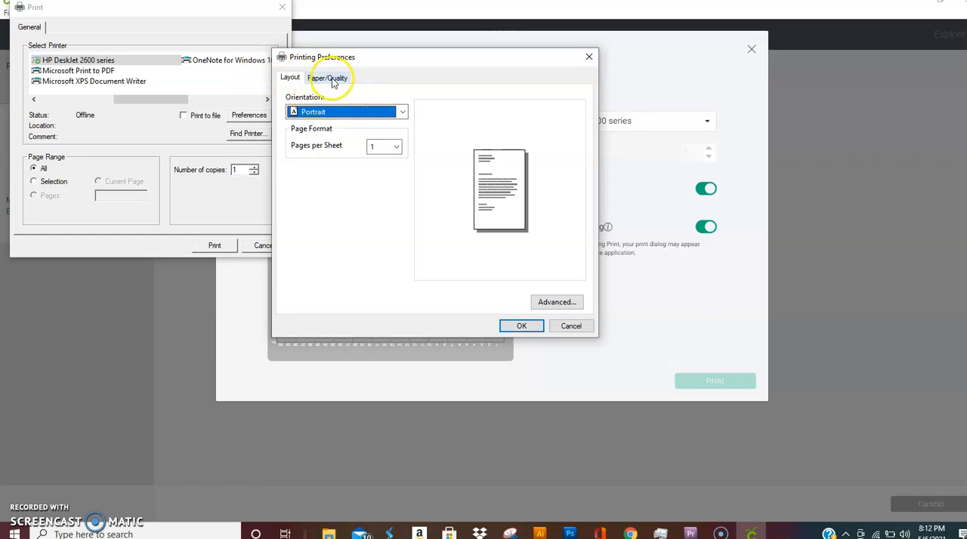
# On Paper/Quality, try Specialty Paper, Best Quality, then return to Plain Paper, Normal Quality
pyautogui.click(327, 76)
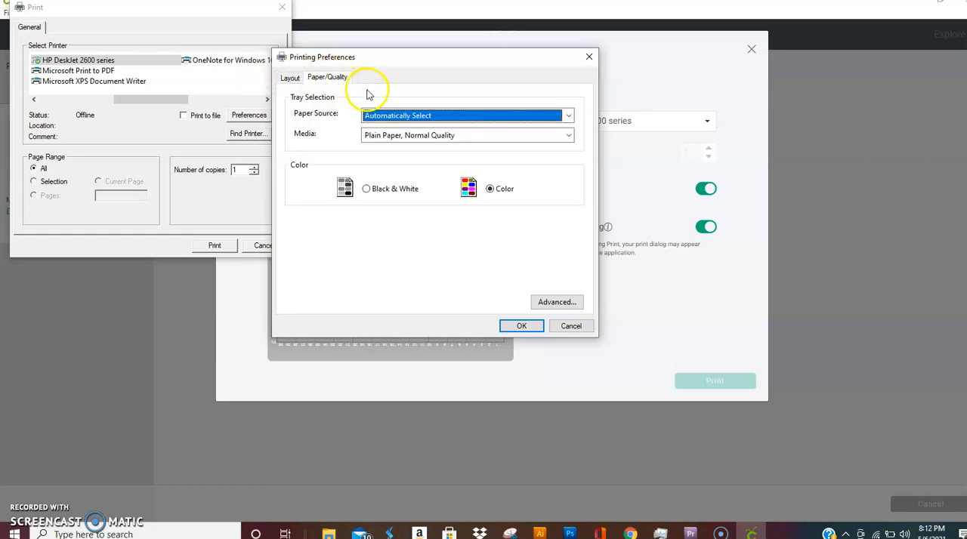
pyautogui.moveTo(521, 150)
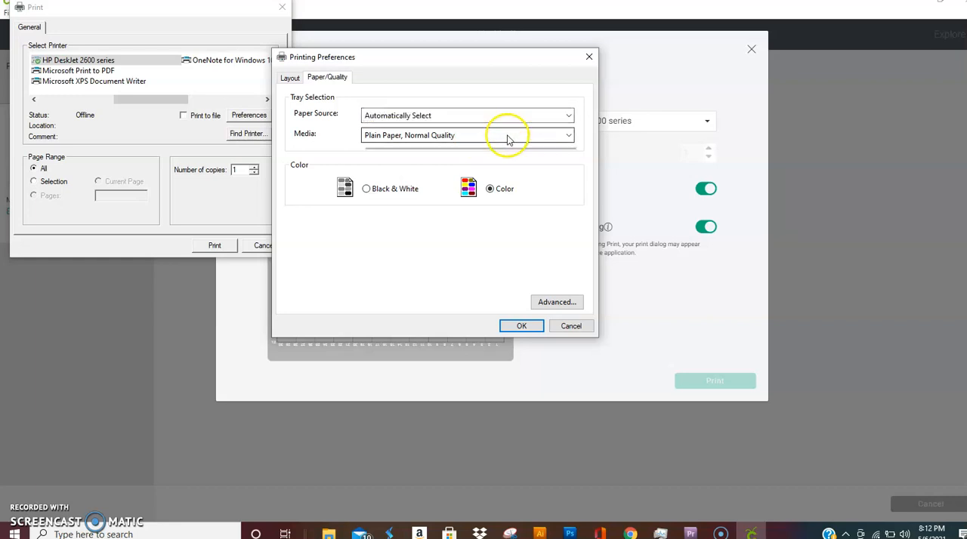
pyautogui.click(566, 135)
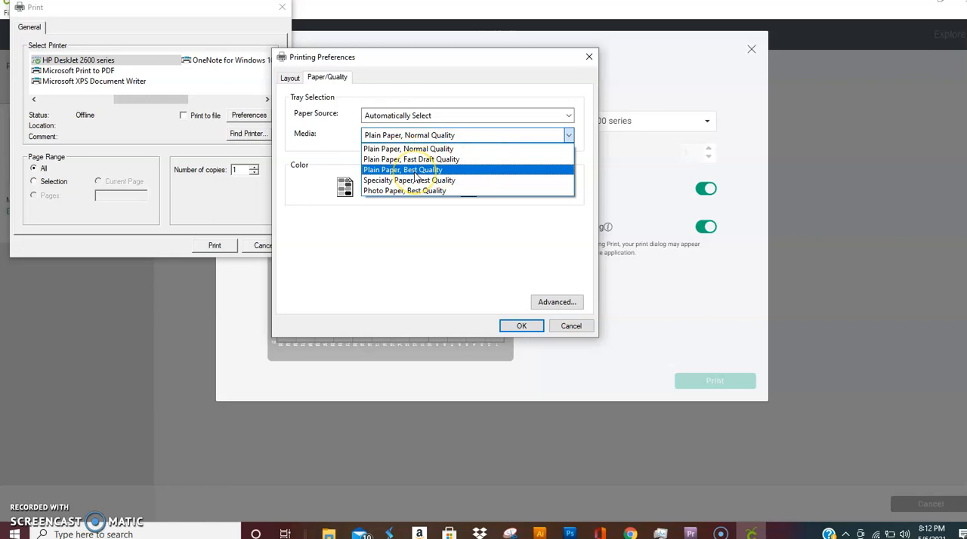
pyautogui.moveTo(408, 180)
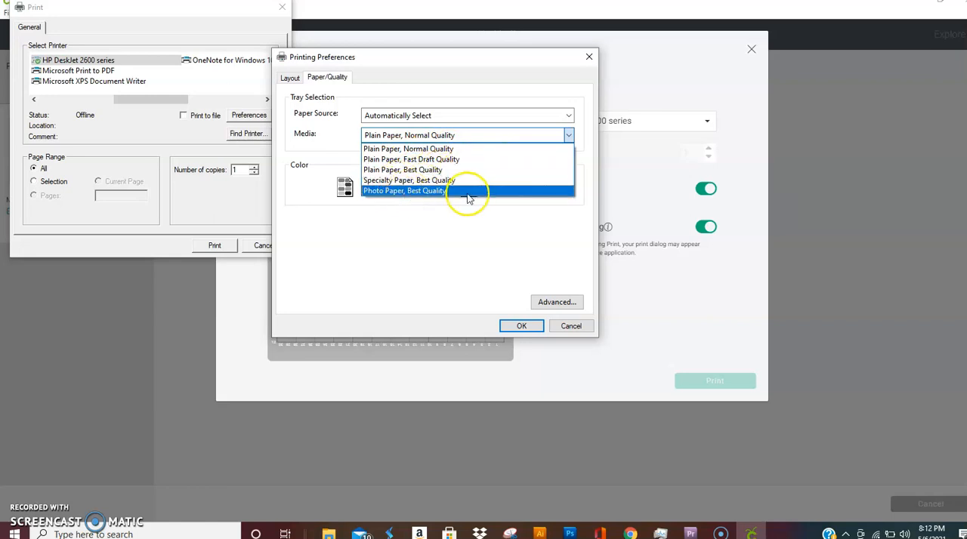
pyautogui.moveTo(584, 84)
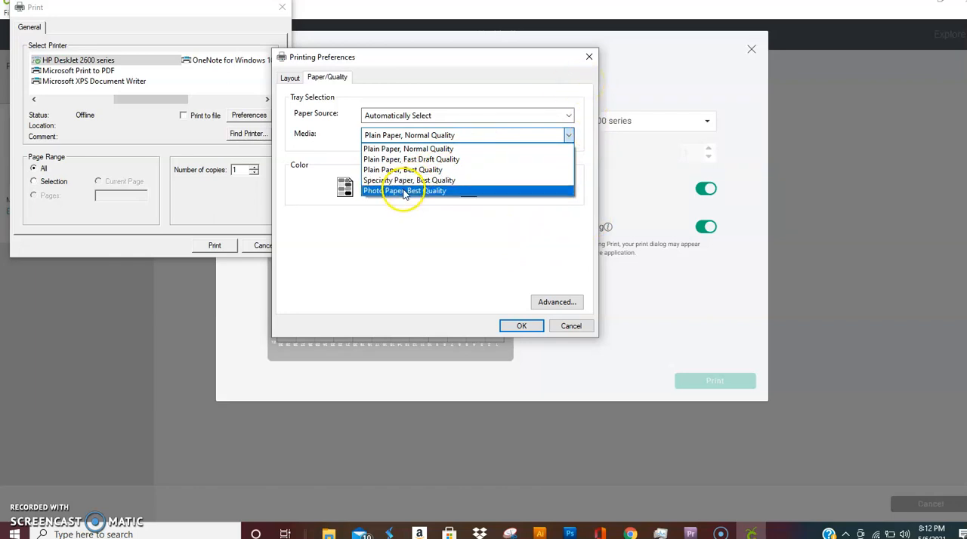
pyautogui.moveTo(408, 264)
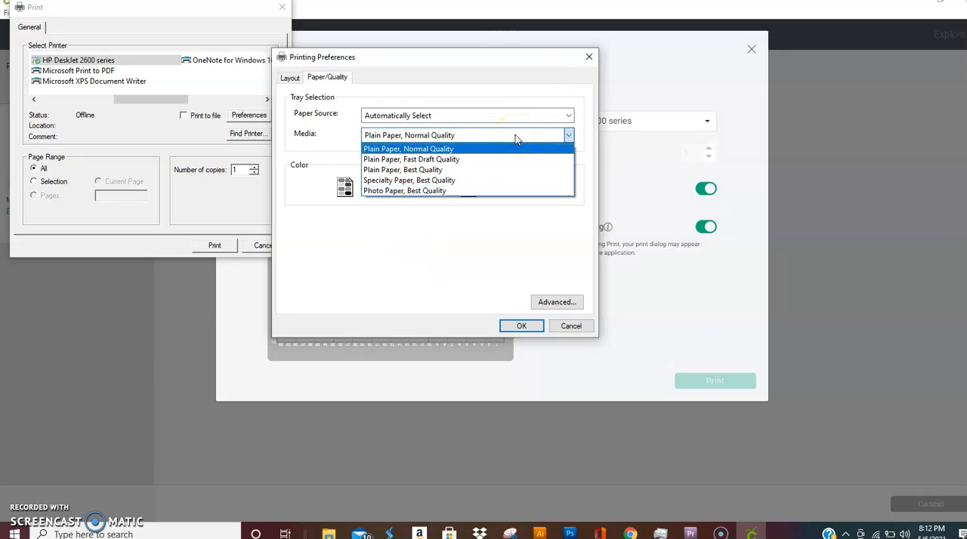
pyautogui.moveTo(425, 180)
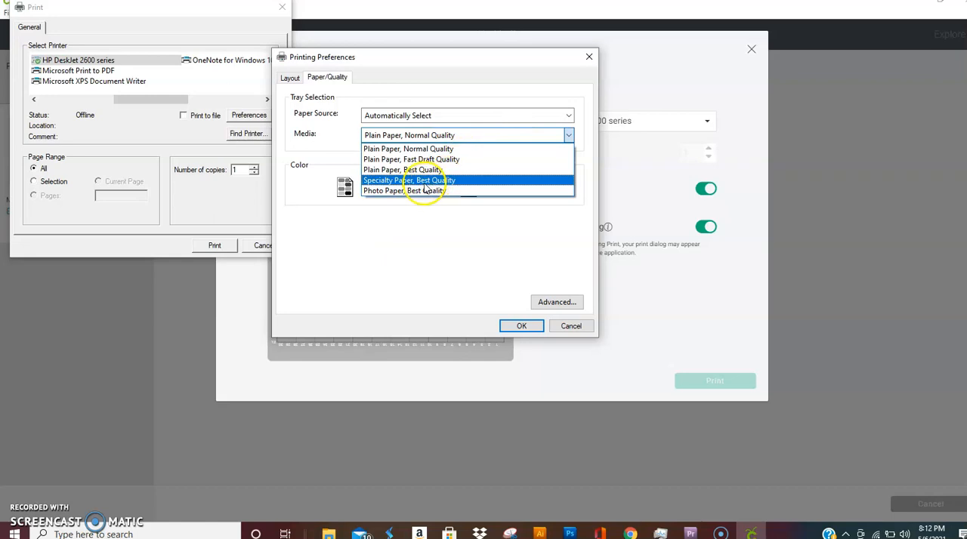
pyautogui.click(409, 180)
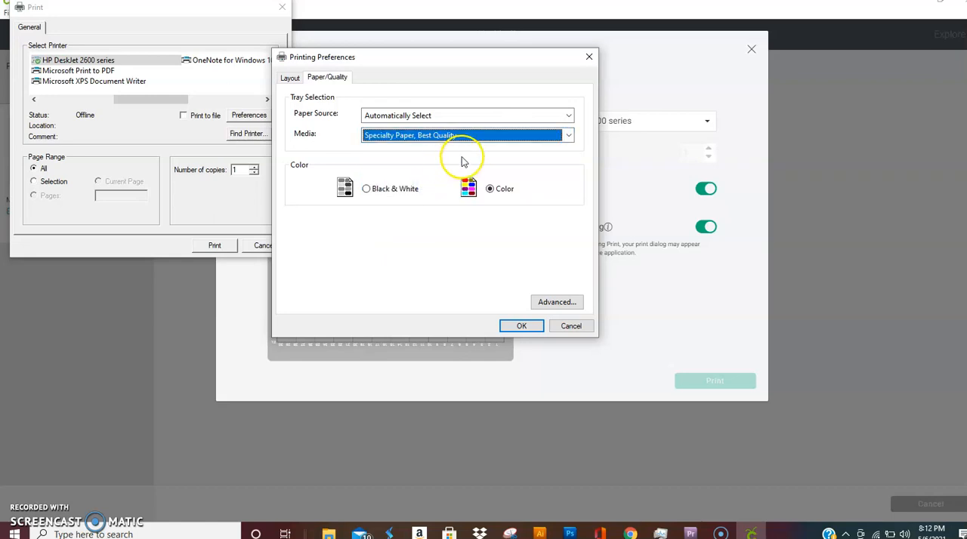
pyautogui.moveTo(527, 181)
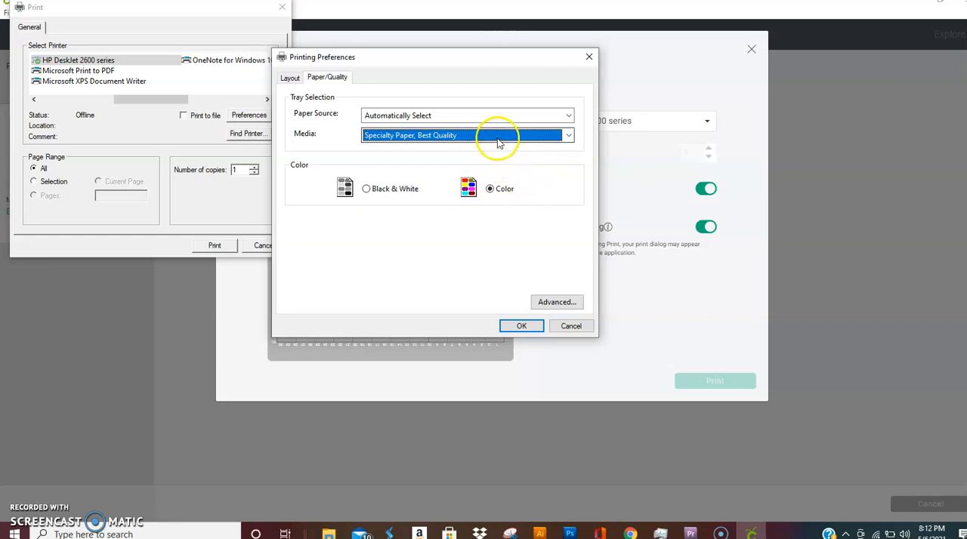
pyautogui.click(568, 135)
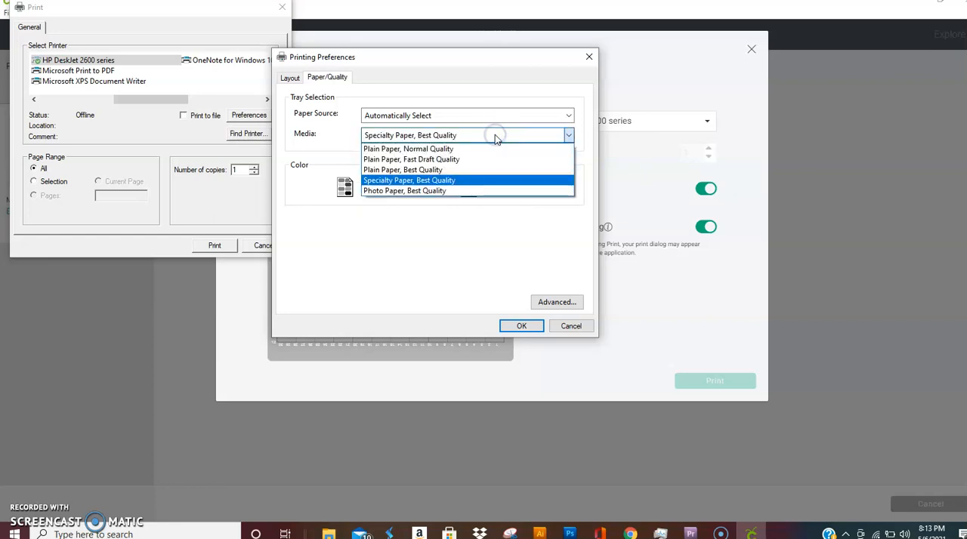
pyautogui.click(408, 149)
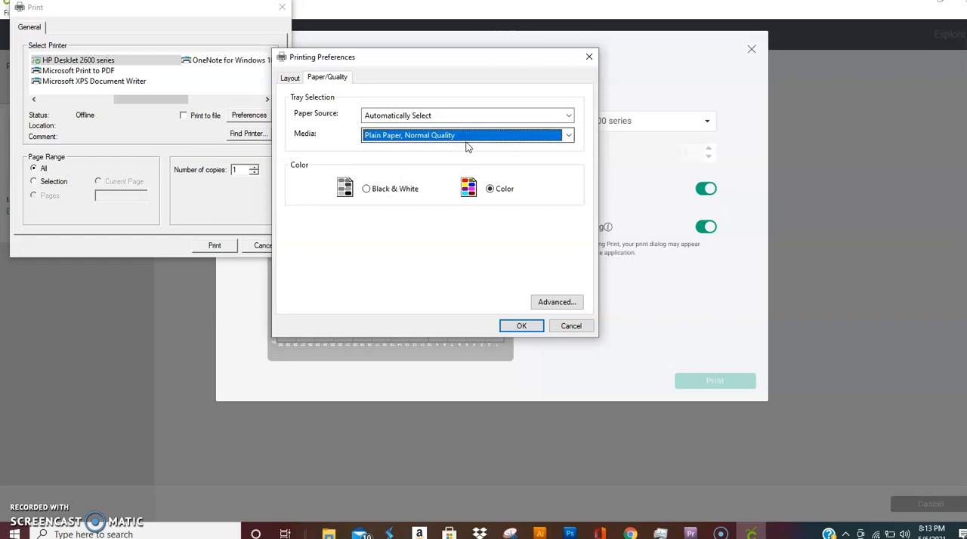
pyautogui.moveTo(465, 144)
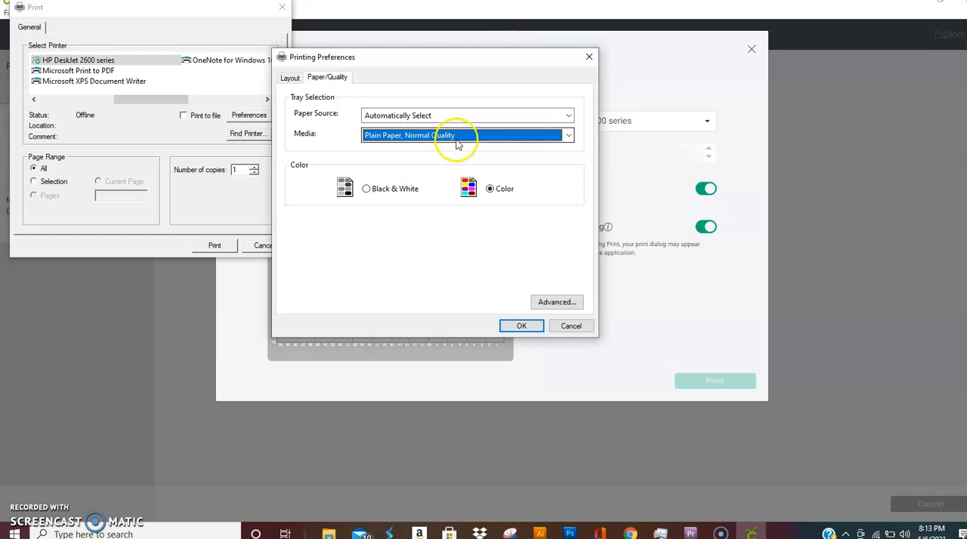
pyautogui.click(568, 135)
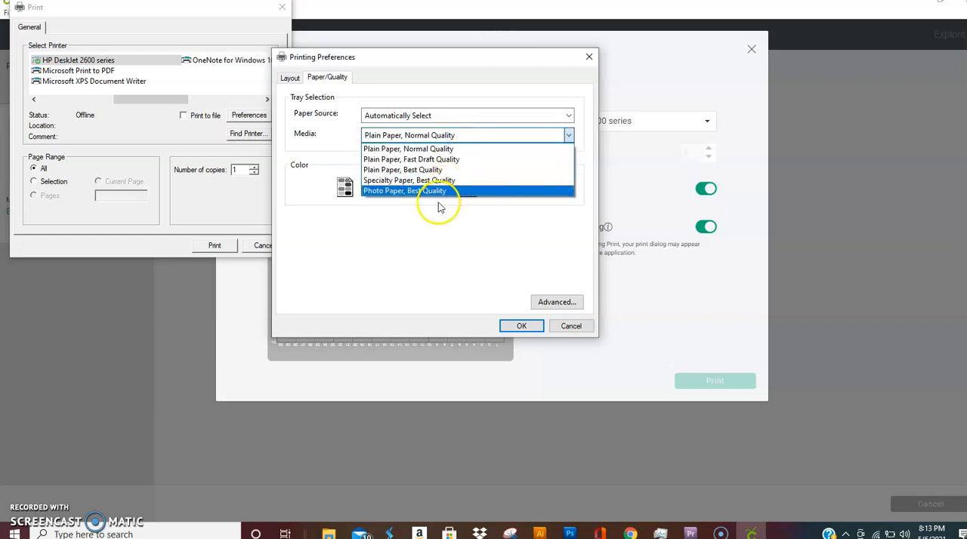
pyautogui.moveTo(510, 190)
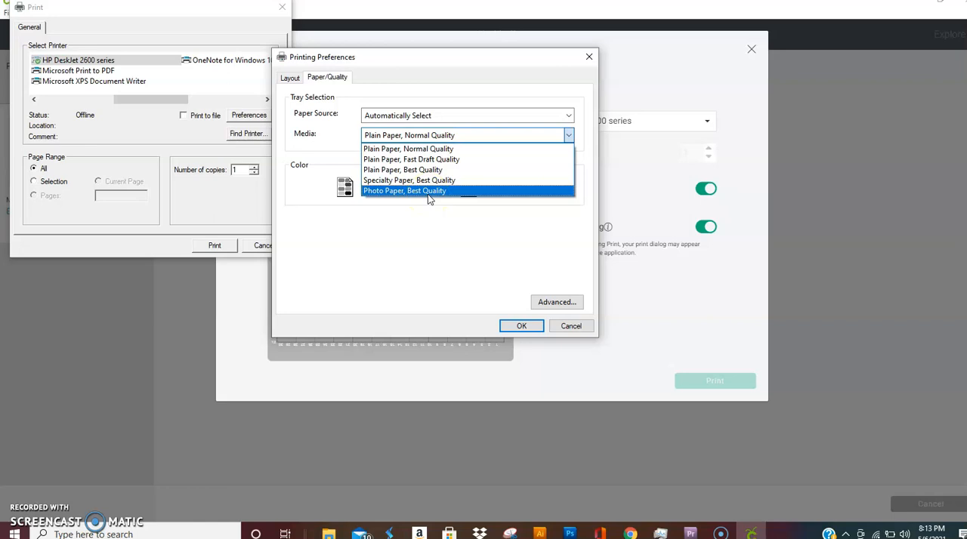
pyautogui.moveTo(408, 180)
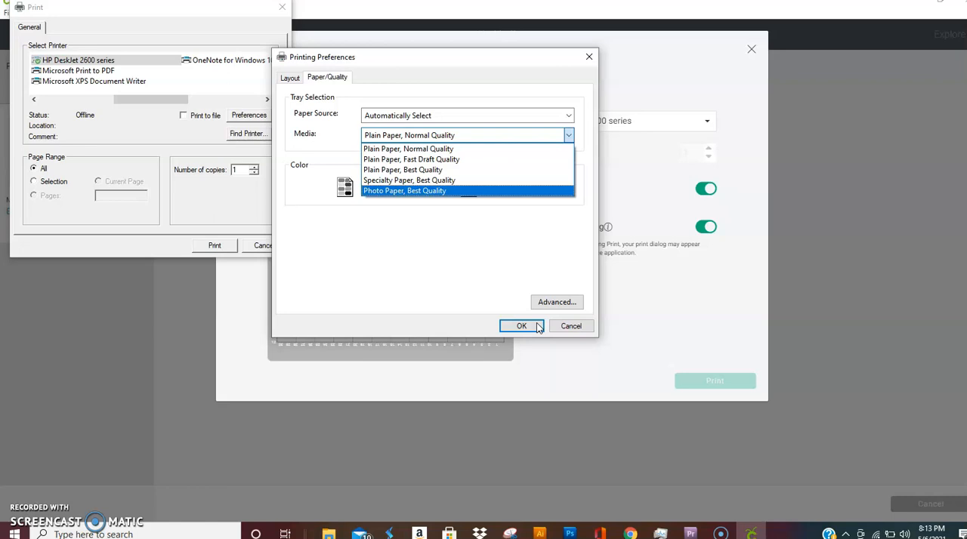
# Keep Plain Paper, Normal Quality, click OK in HP preferences, and cancel the Print dialog
pyautogui.click(408, 148)
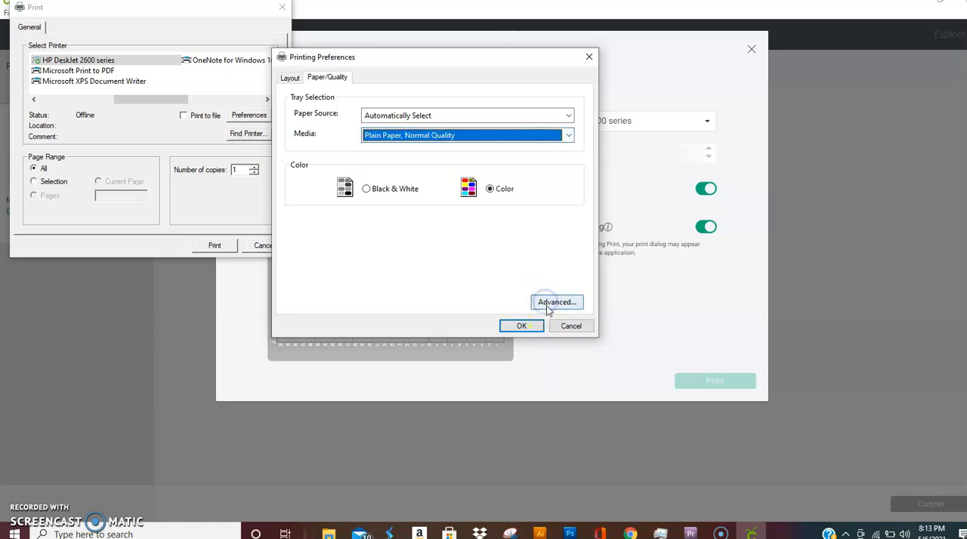
pyautogui.click(557, 302)
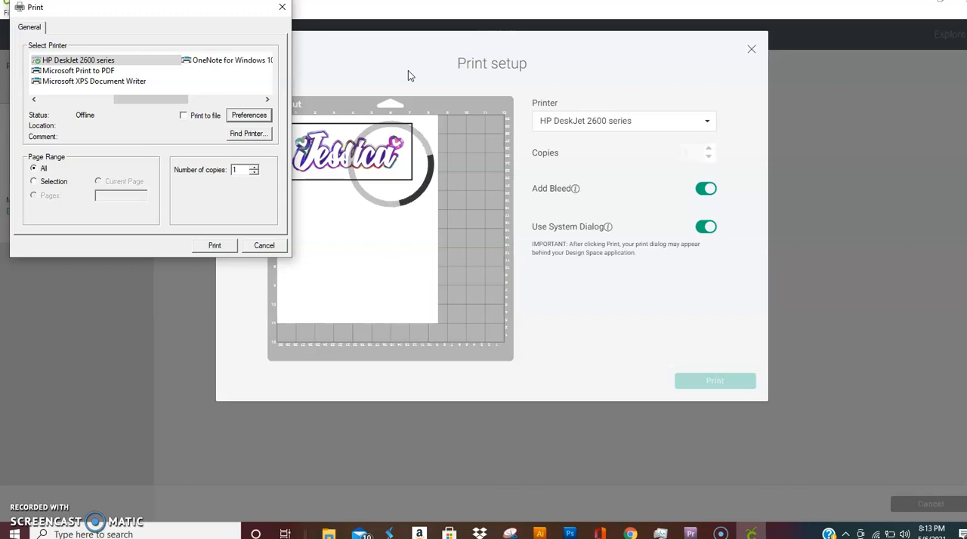
pyautogui.click(264, 245)
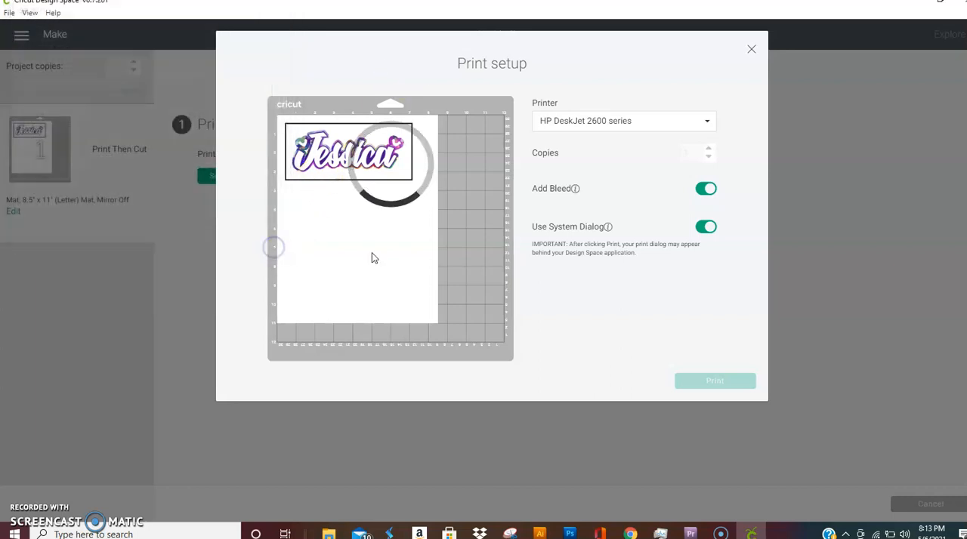
# Reopen the Jessica print setup, press Print, and cancel the Windows Print dialog
pyautogui.click(713, 380)
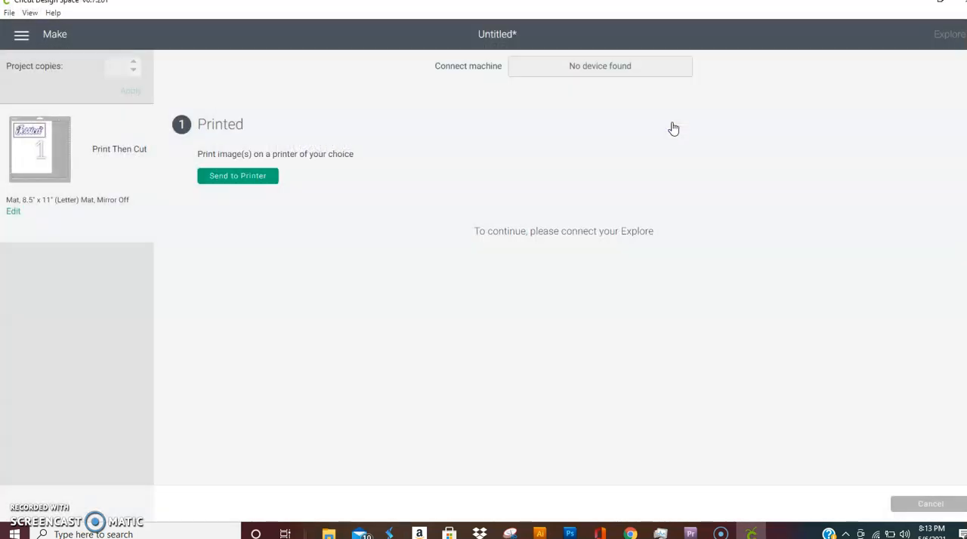
pyautogui.click(237, 175)
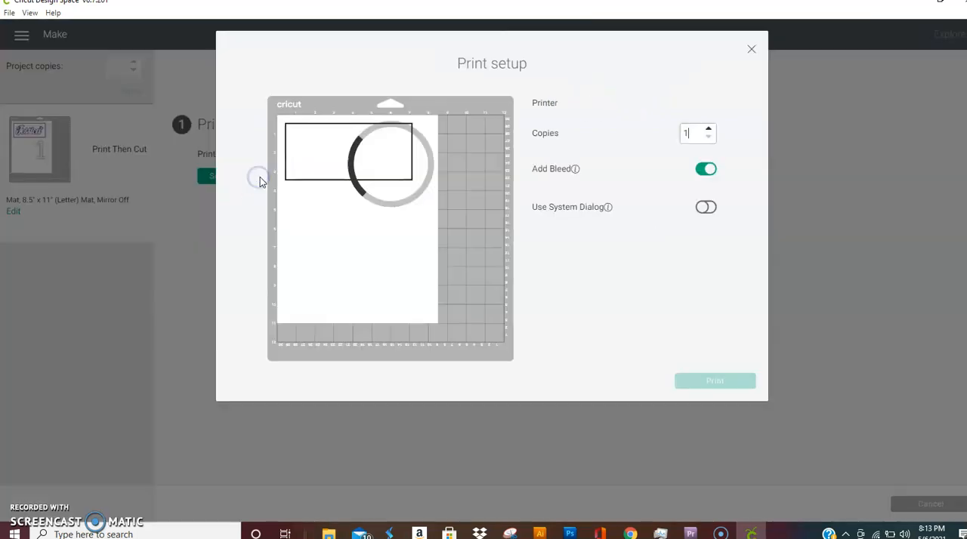
pyautogui.click(706, 207)
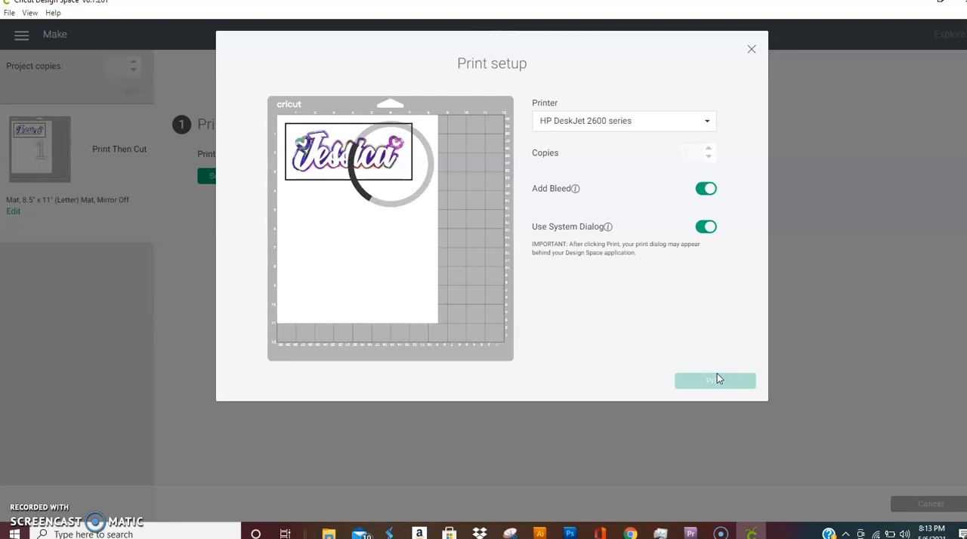
pyautogui.moveTo(793, 240)
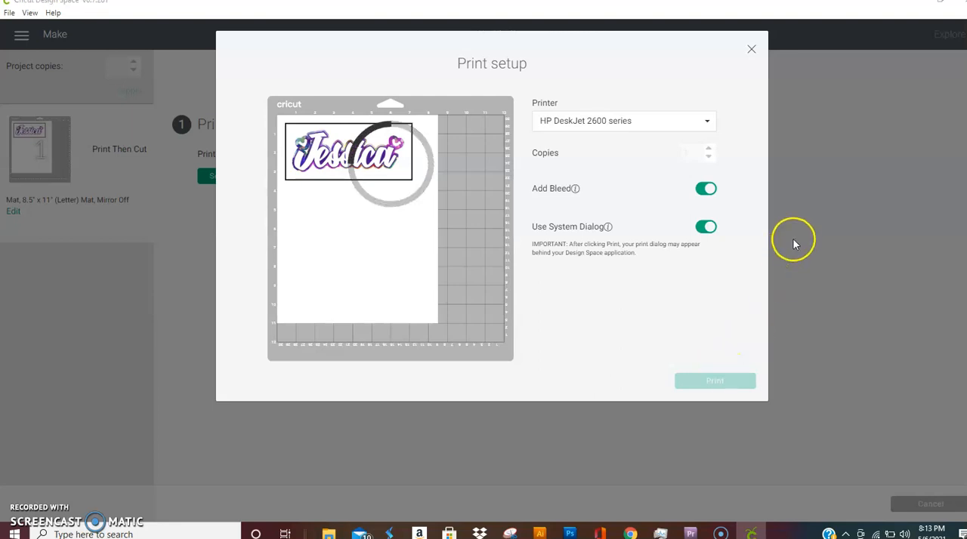
pyautogui.click(714, 381)
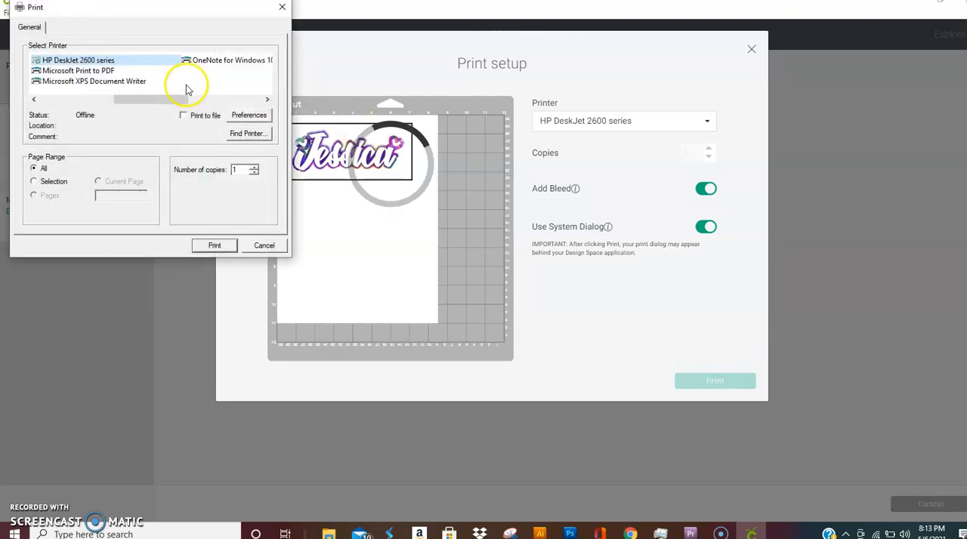
pyautogui.moveTo(237, 77)
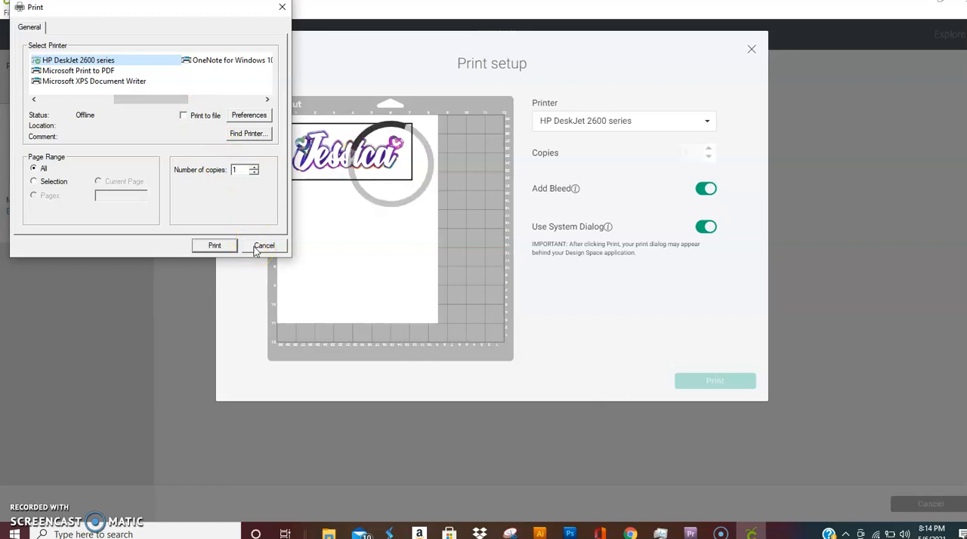
pyautogui.click(264, 245)
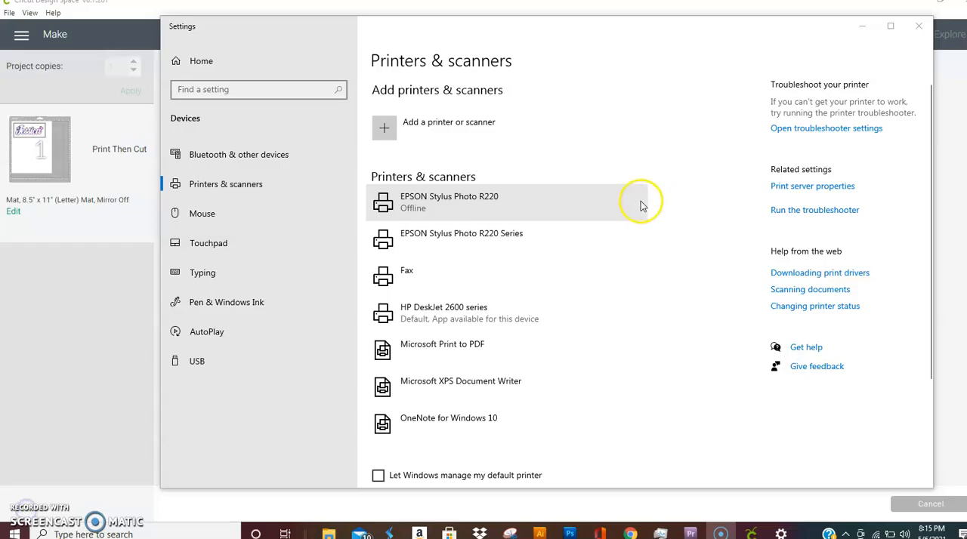
# Open EPSON Stylus Photo R220 printing preferences and set paper type to Matte Paper - Heavyweight
pyautogui.click(507, 202)
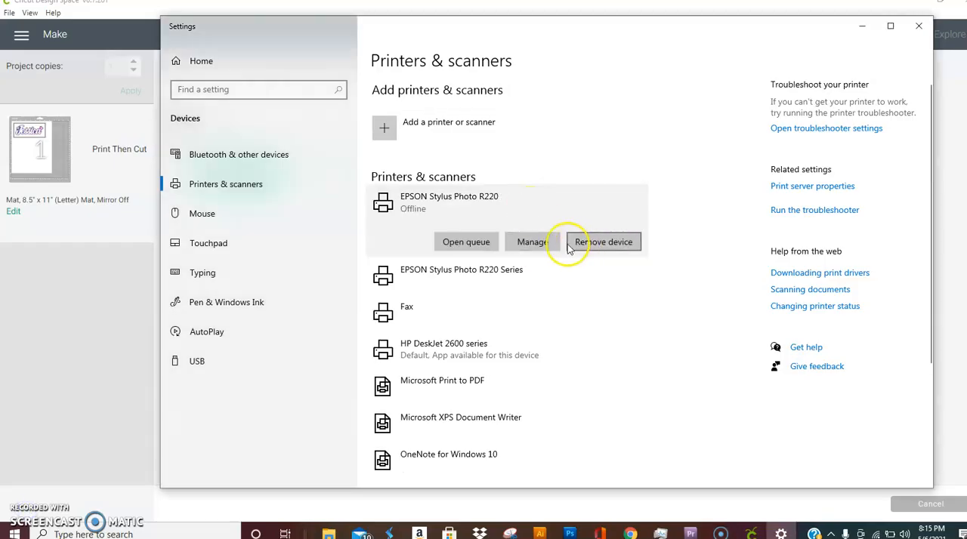
pyautogui.click(531, 242)
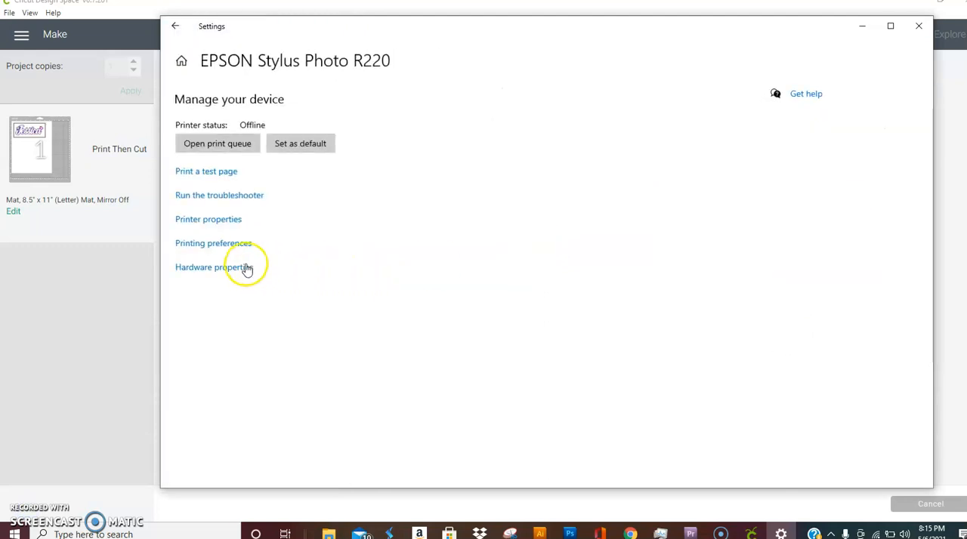
pyautogui.click(213, 243)
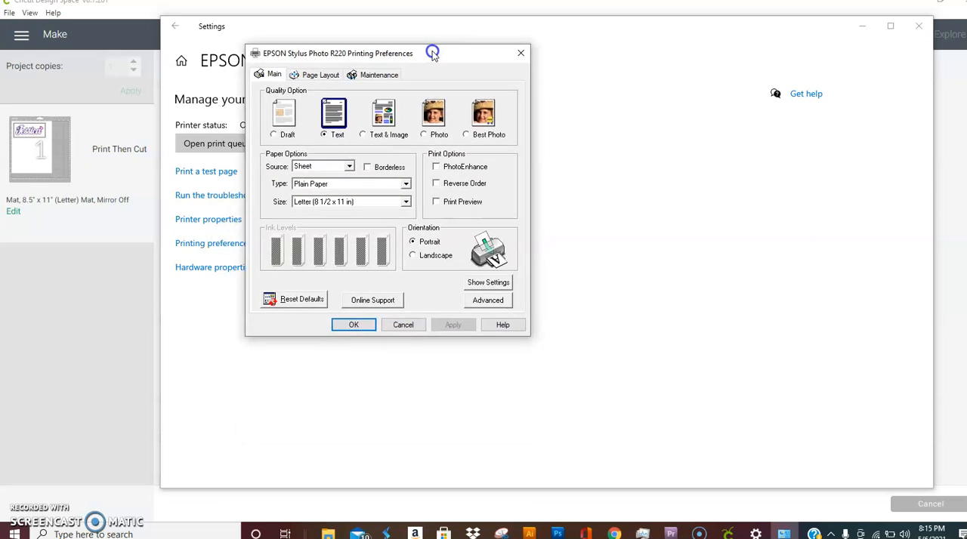
pyautogui.moveTo(425, 185)
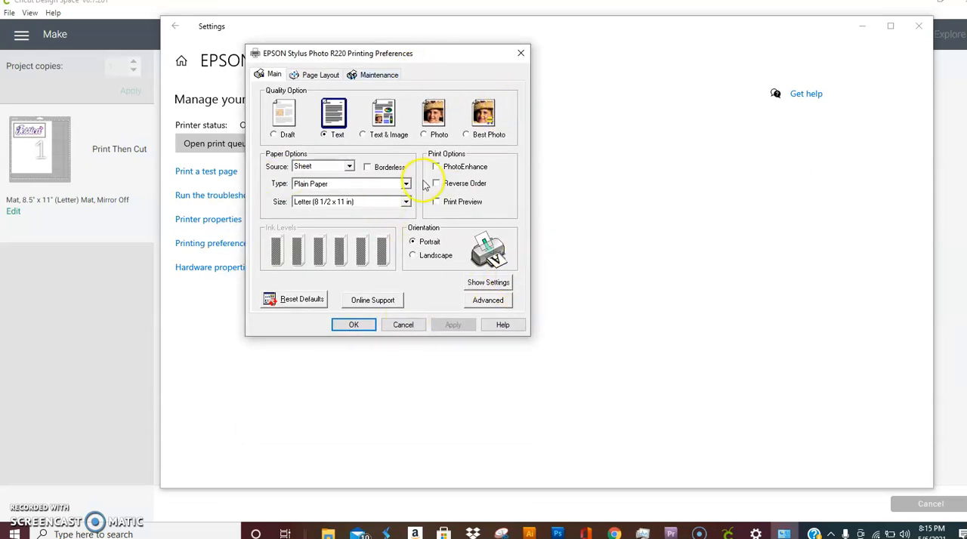
pyautogui.moveTo(344, 155)
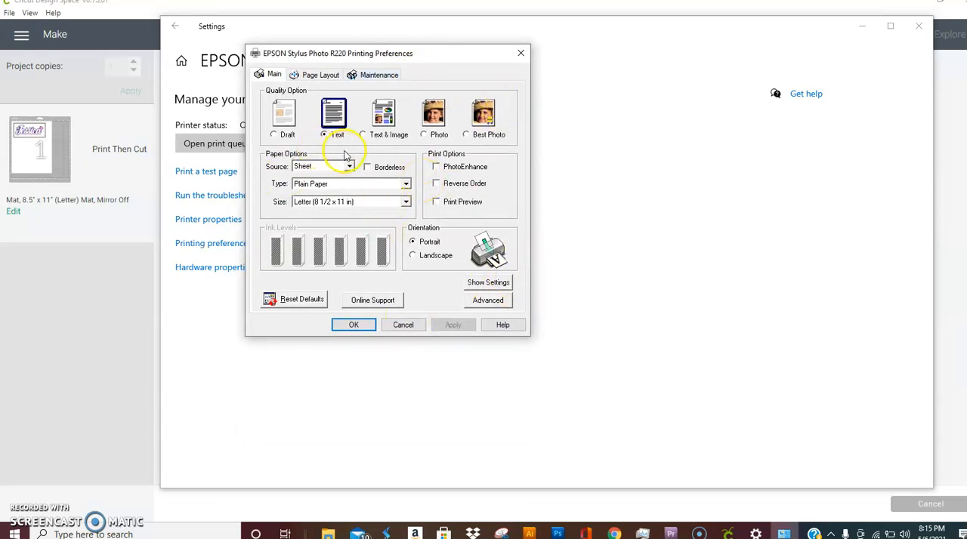
pyautogui.click(406, 183)
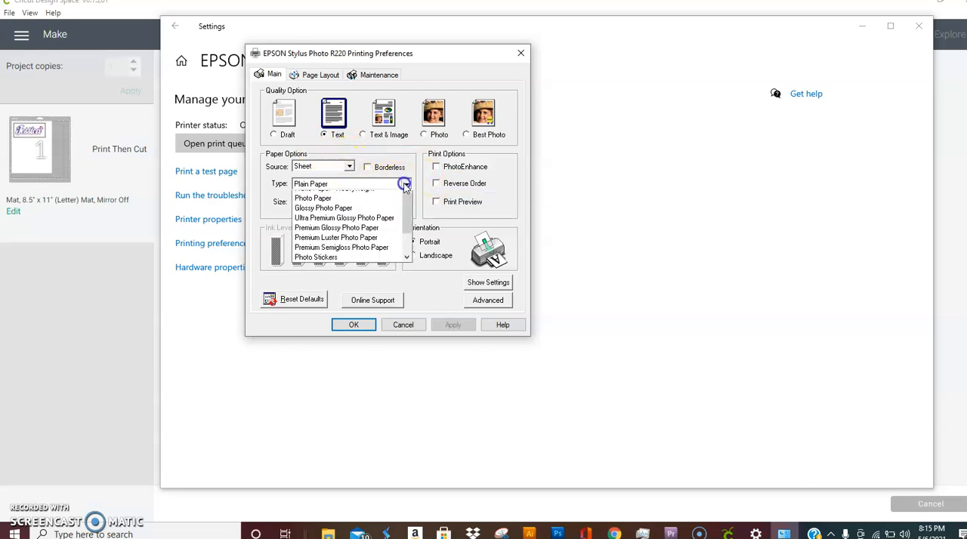
pyautogui.scroll(-3)
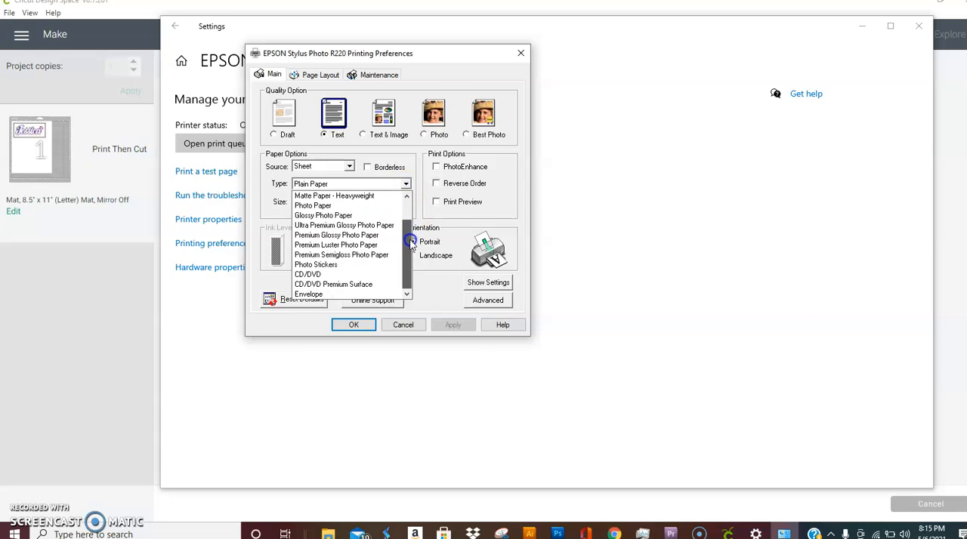
pyautogui.moveTo(338, 200)
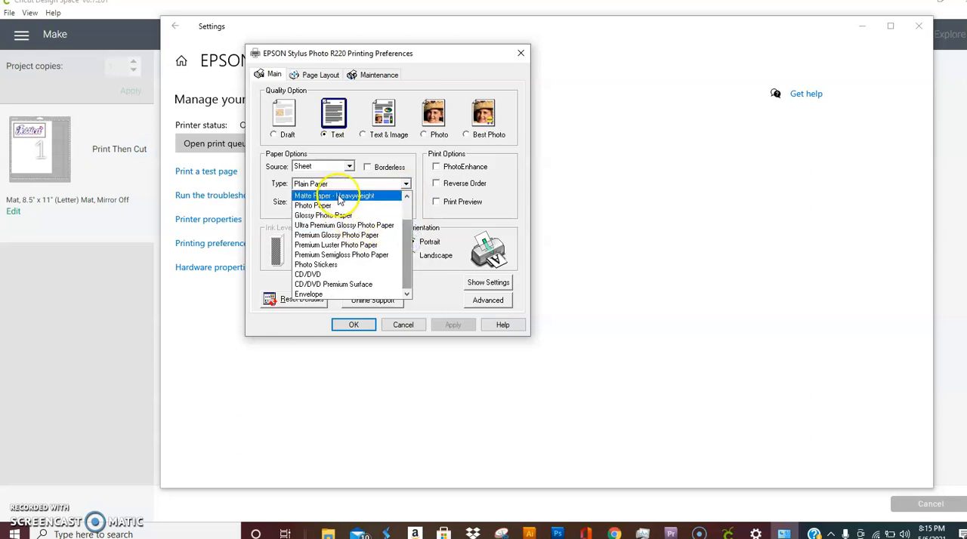
pyautogui.click(333, 196)
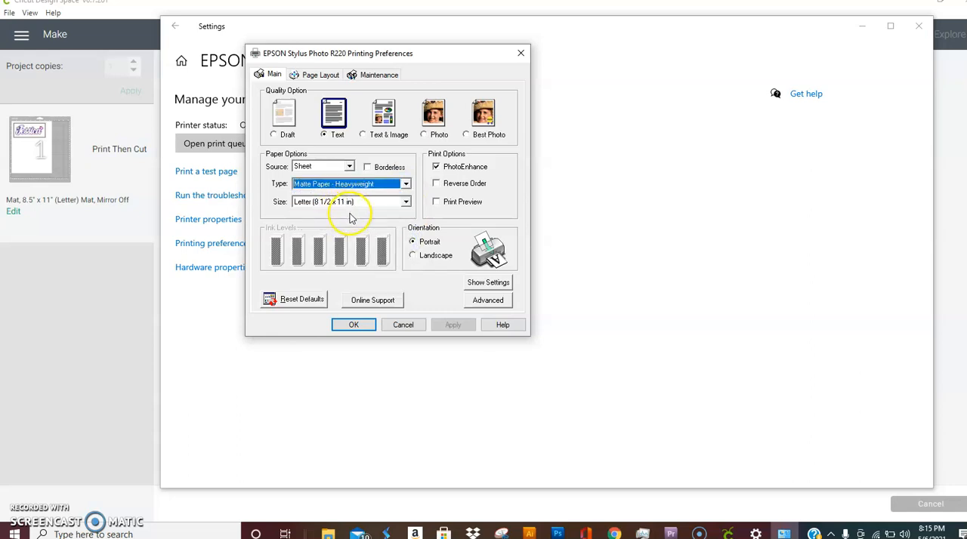
pyautogui.moveTo(370, 206)
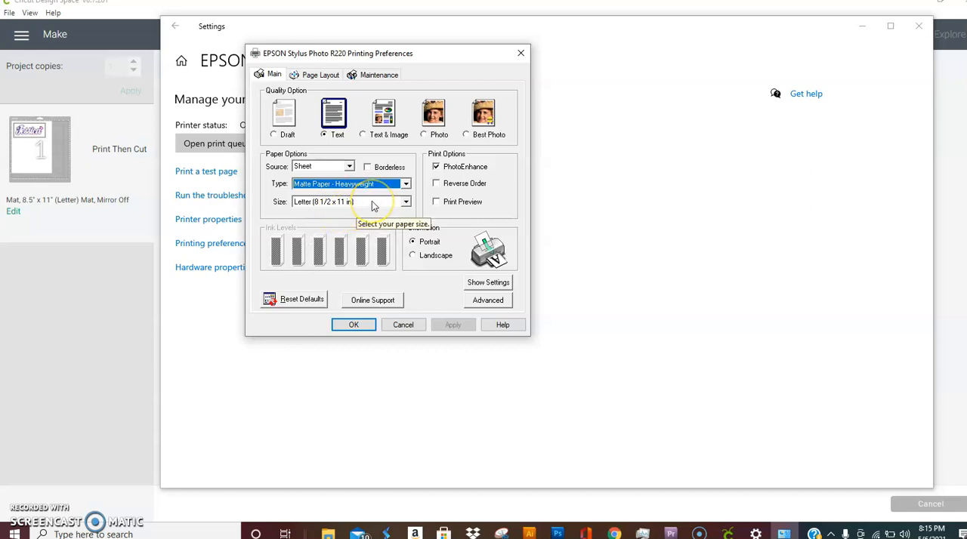
pyautogui.moveTo(374, 219)
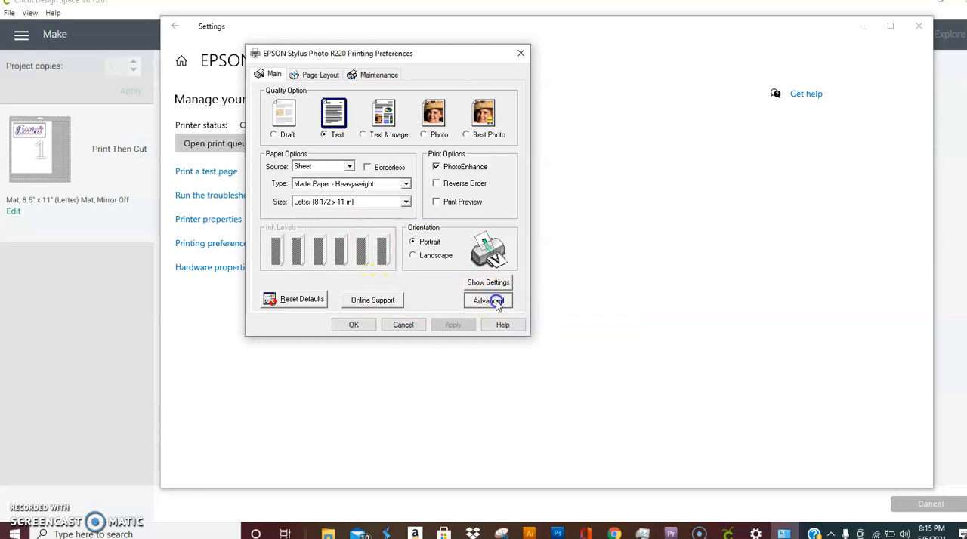
# On the Advanced EPSON page, use Best Photo quality and turn on Print Preview
pyautogui.click(488, 301)
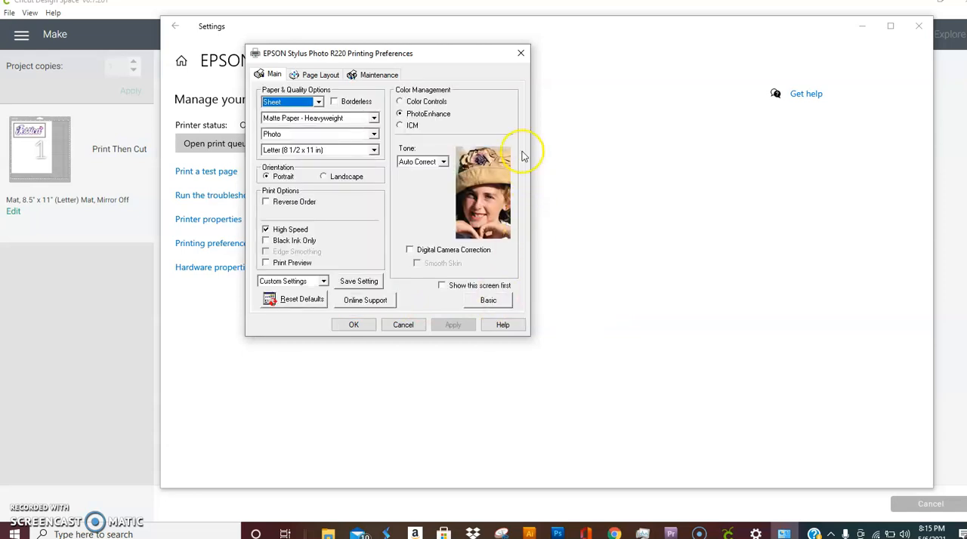
pyautogui.moveTo(370, 137)
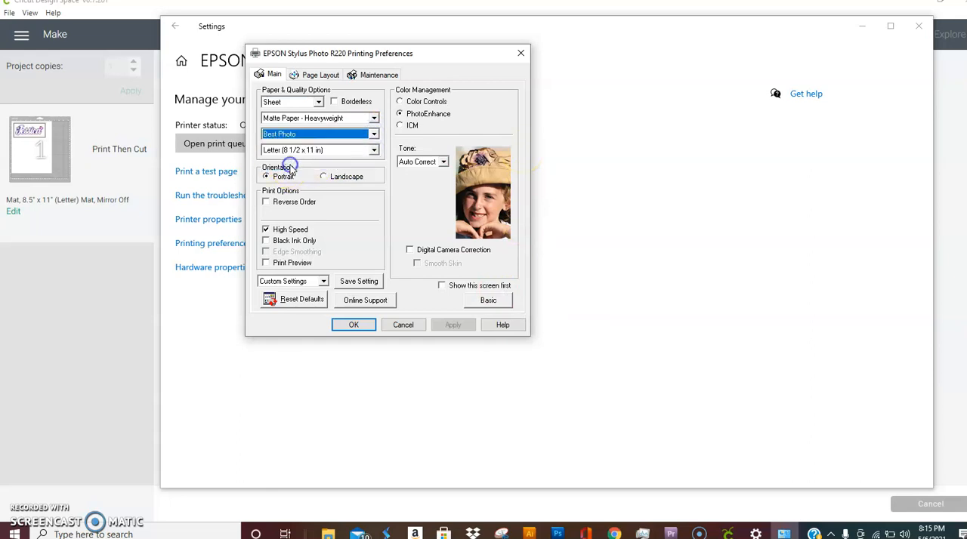
pyautogui.moveTo(378, 260)
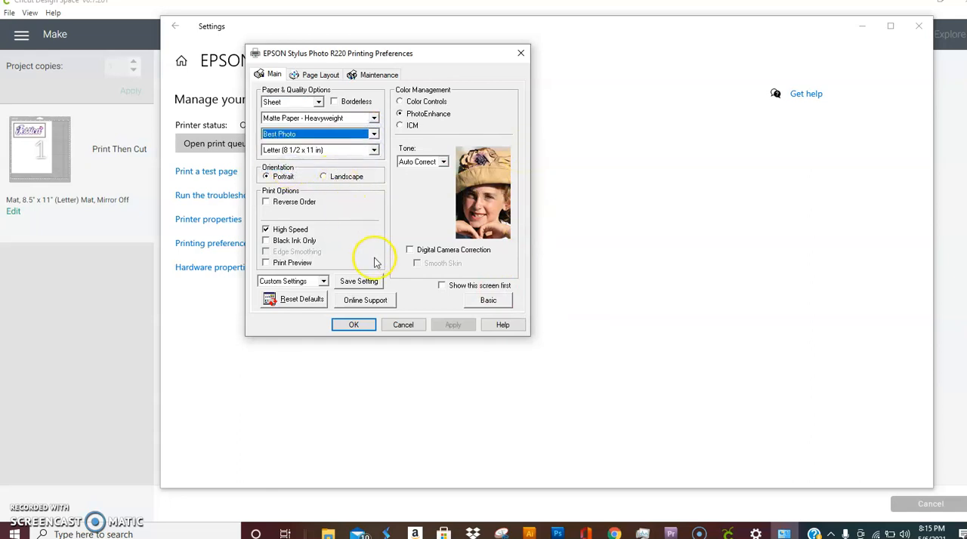
pyautogui.moveTo(293, 285)
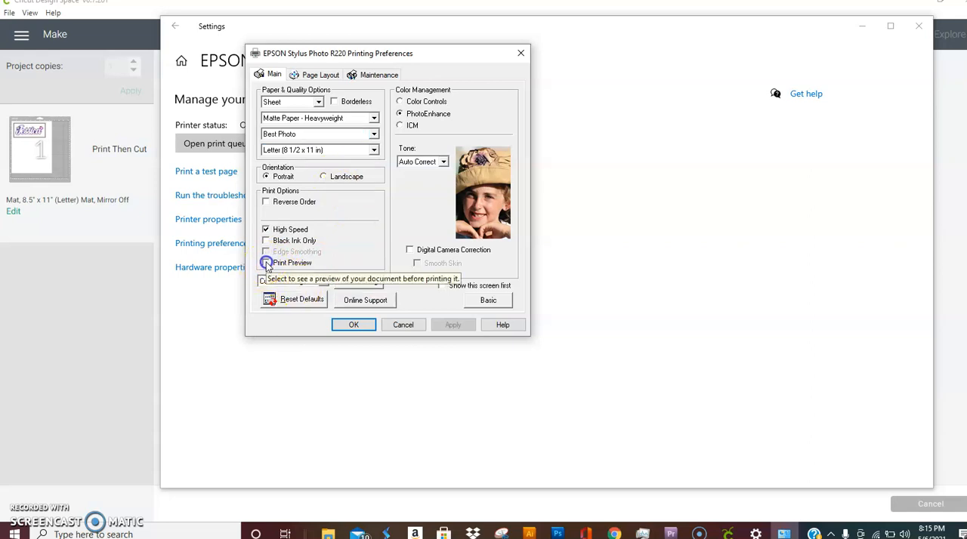
pyautogui.click(266, 263)
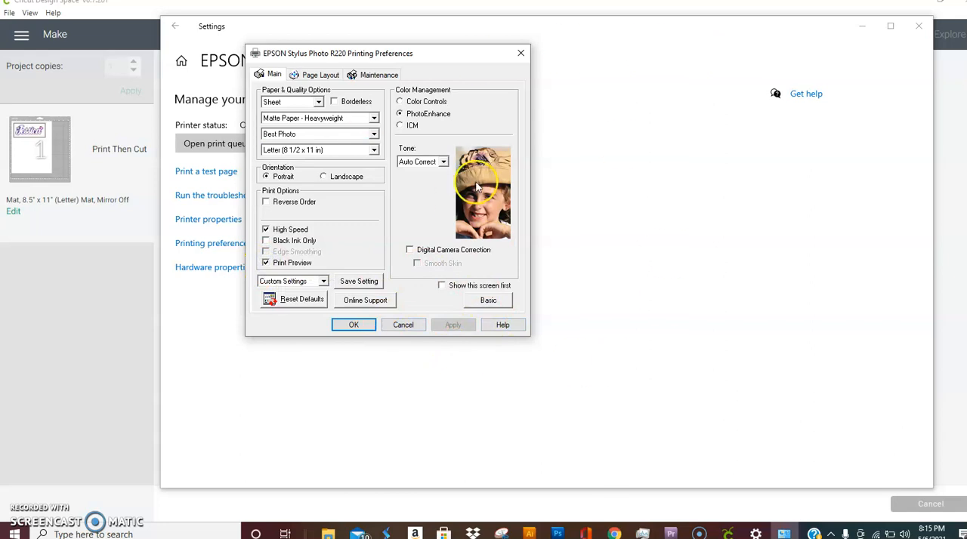
pyautogui.moveTo(401, 59)
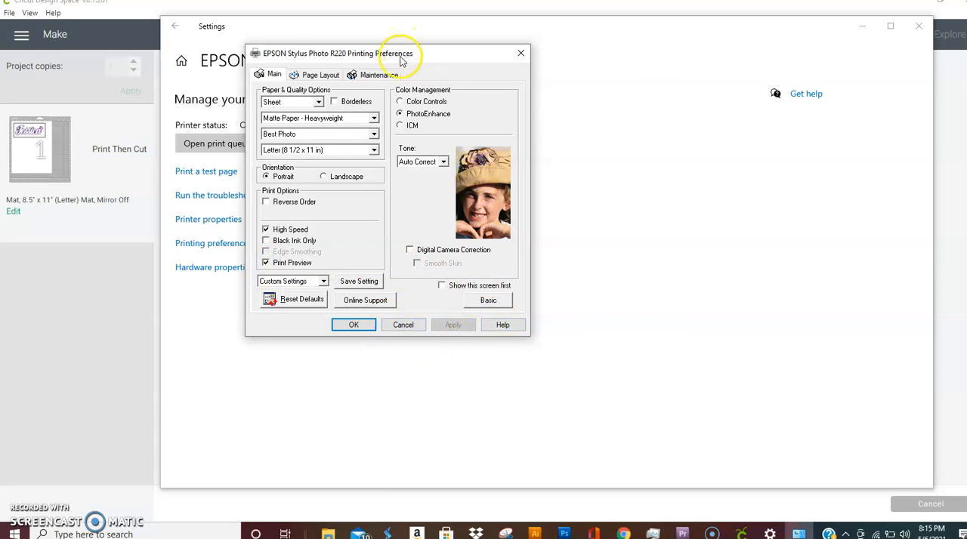
pyautogui.moveTo(429, 121)
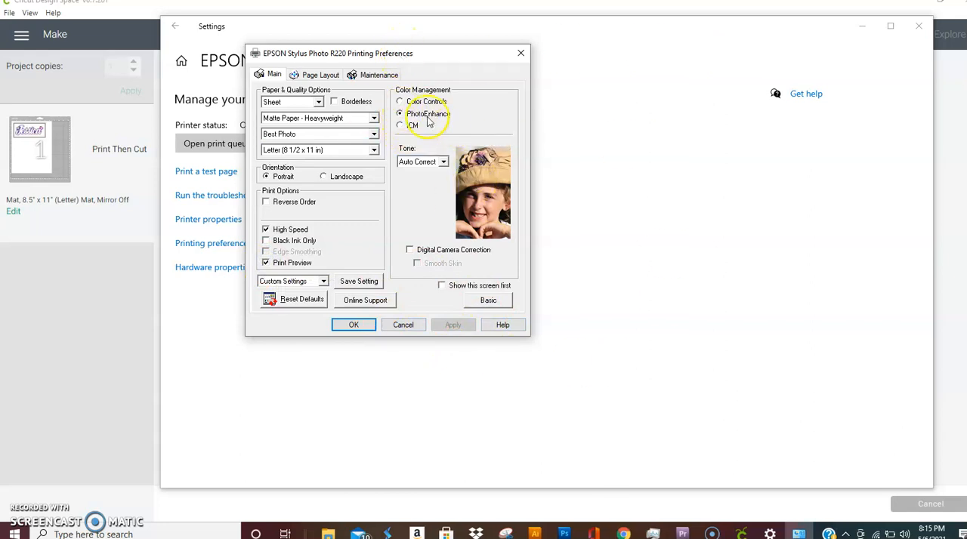
# Under Color Controls, pick Gamma 2.2 and the EPSON Vivid colour mode
pyautogui.click(400, 101)
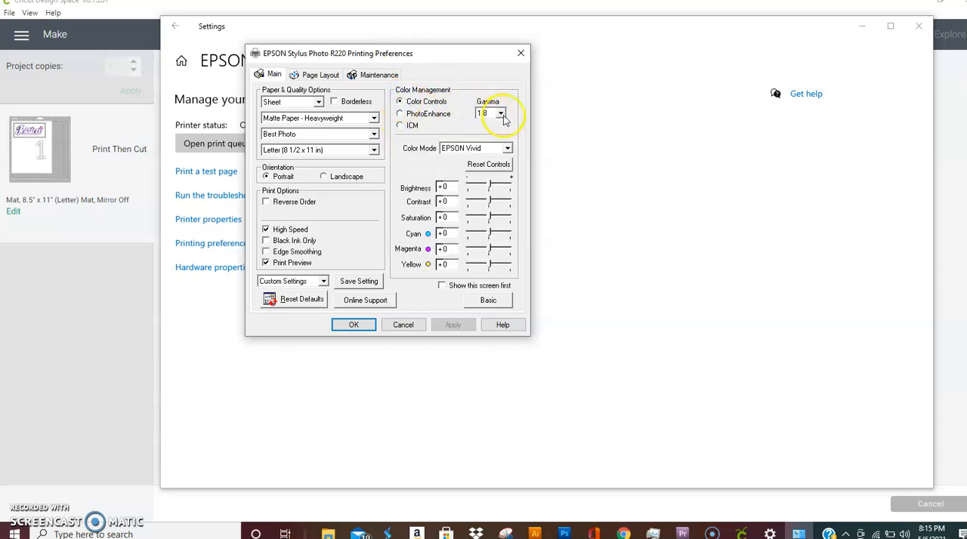
pyautogui.click(500, 113)
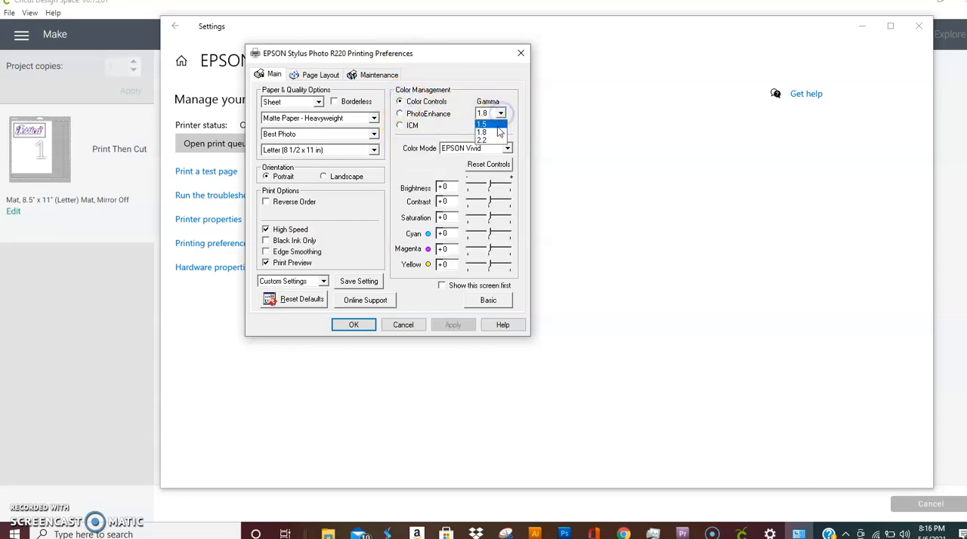
pyautogui.click(482, 141)
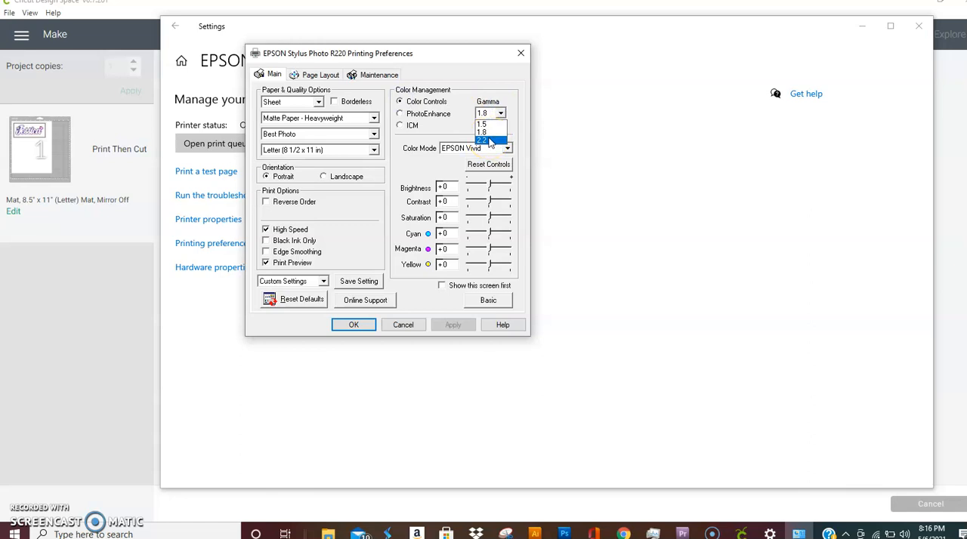
pyautogui.click(481, 140)
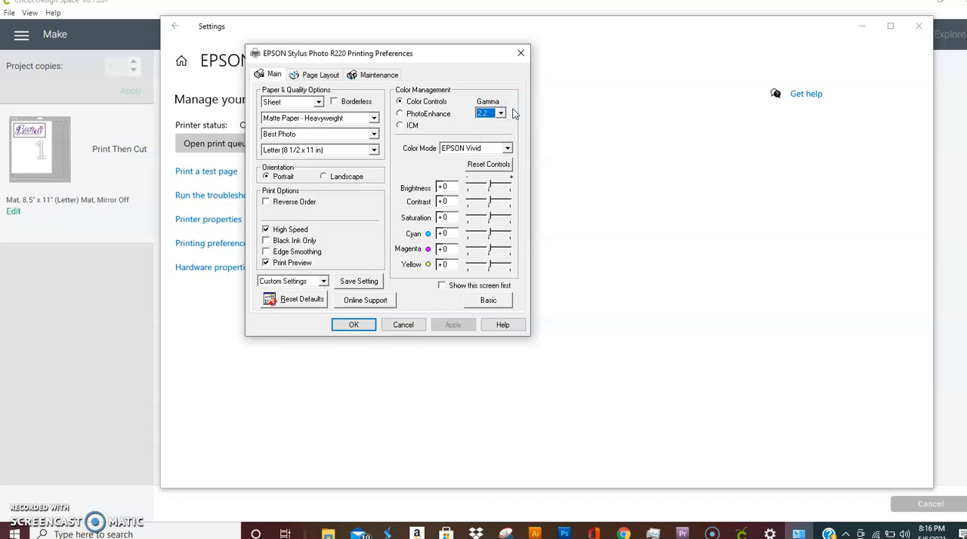
pyautogui.moveTo(515, 121)
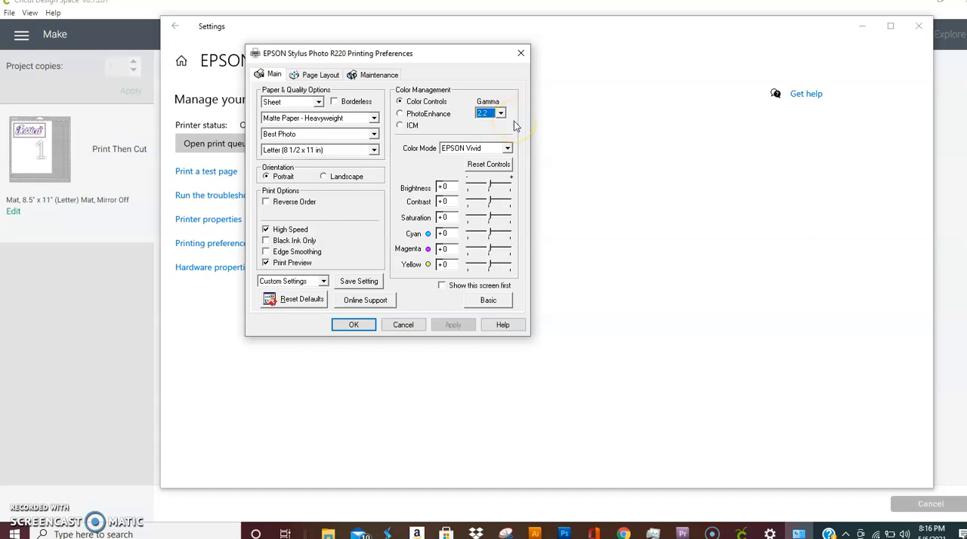
pyautogui.click(506, 147)
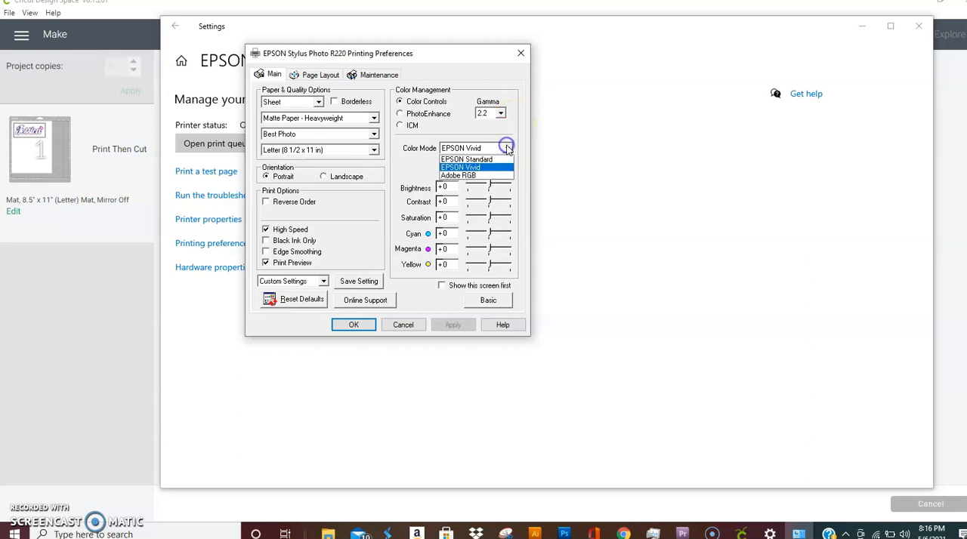
pyautogui.click(460, 167)
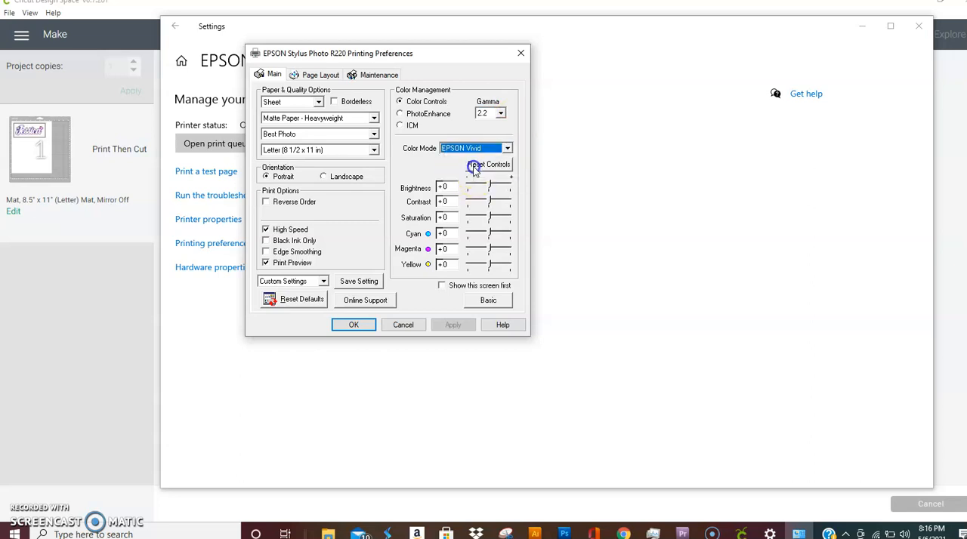
pyautogui.moveTo(547, 162)
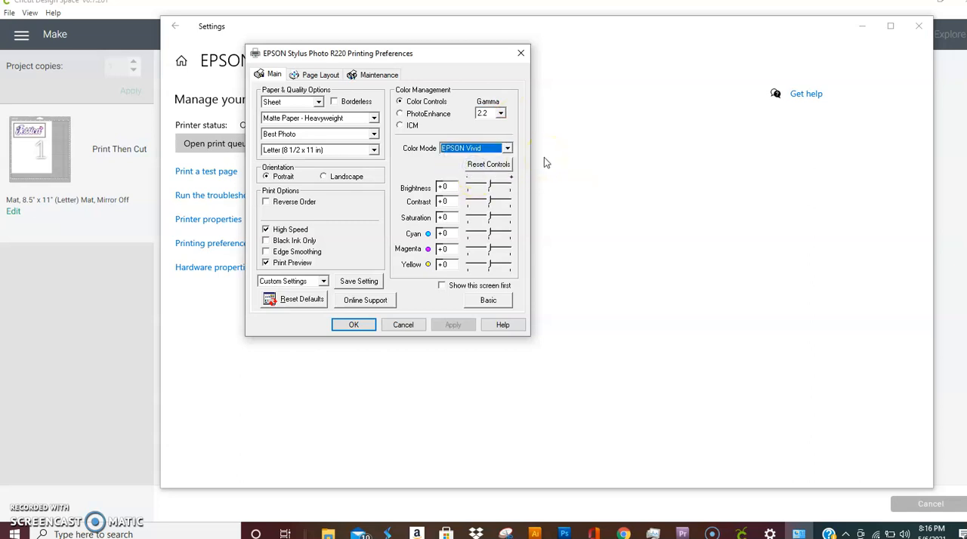
pyautogui.moveTo(475, 278)
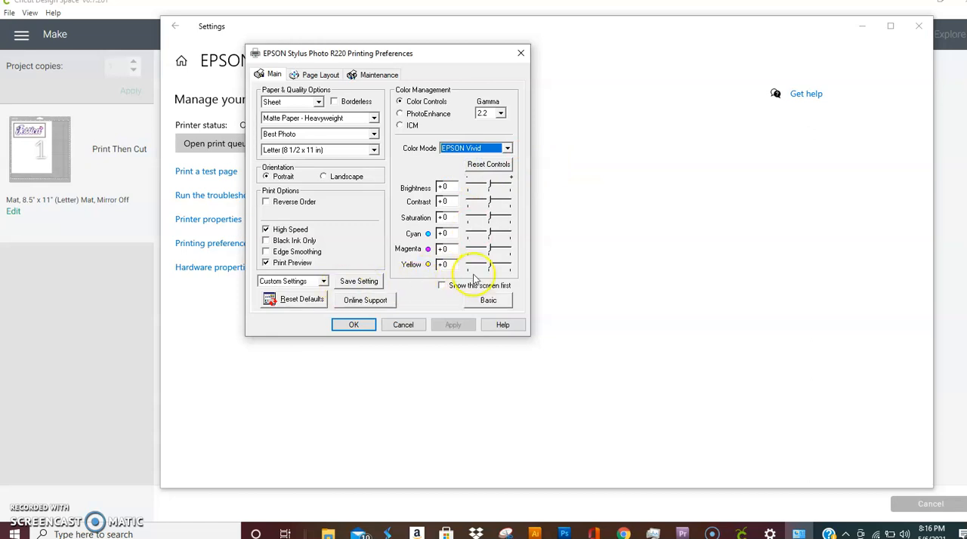
pyautogui.moveTo(449, 317)
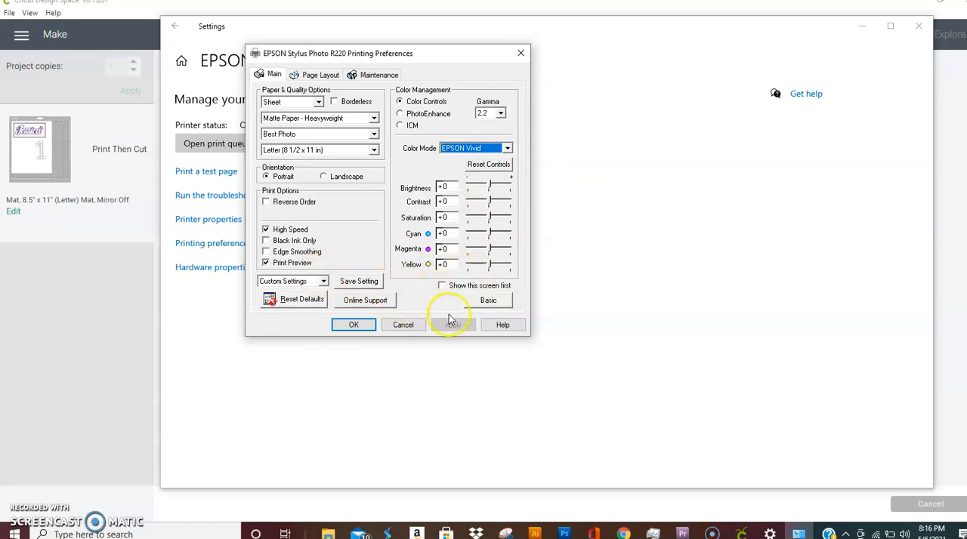
pyautogui.moveTo(437, 324)
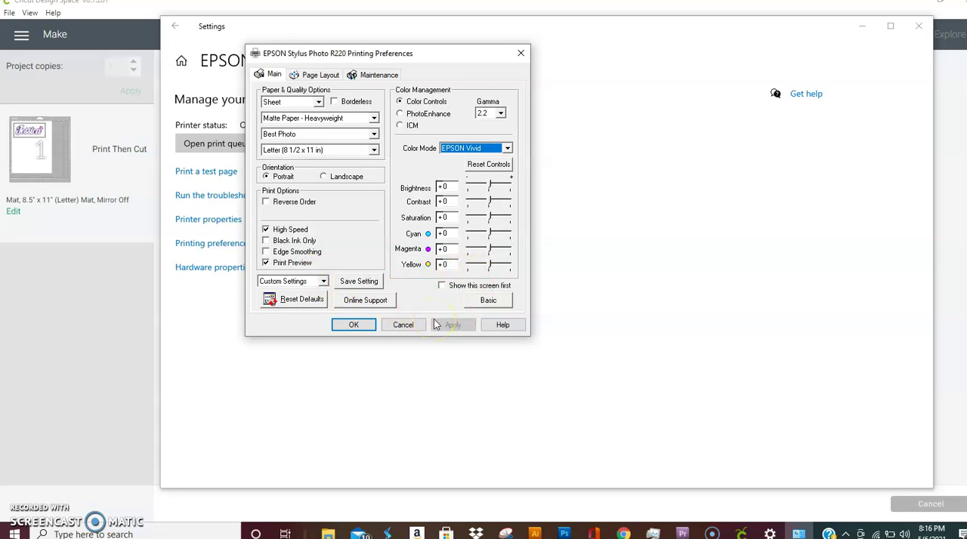
pyautogui.moveTo(463, 297)
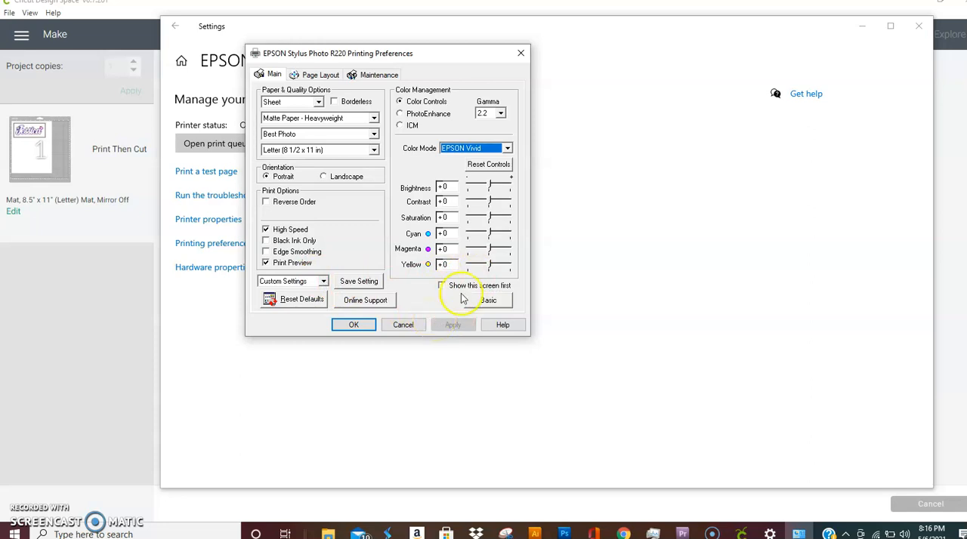
pyautogui.moveTo(498, 283)
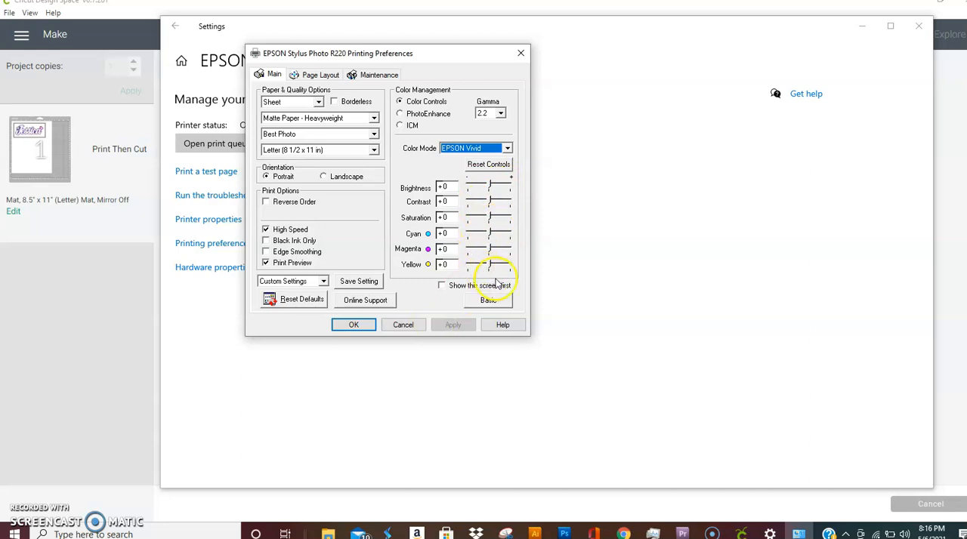
pyautogui.moveTo(427, 303)
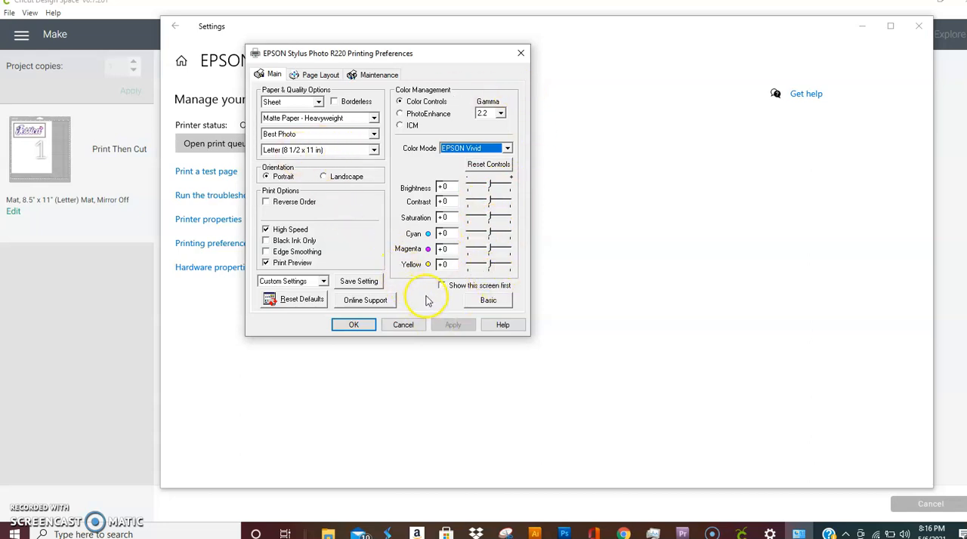
pyautogui.moveTo(427, 300)
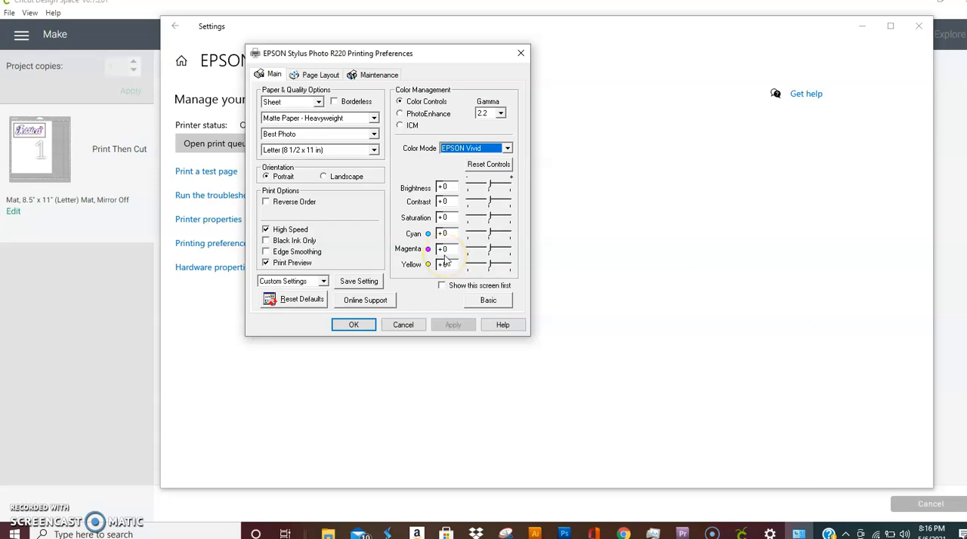
pyautogui.moveTo(444, 262)
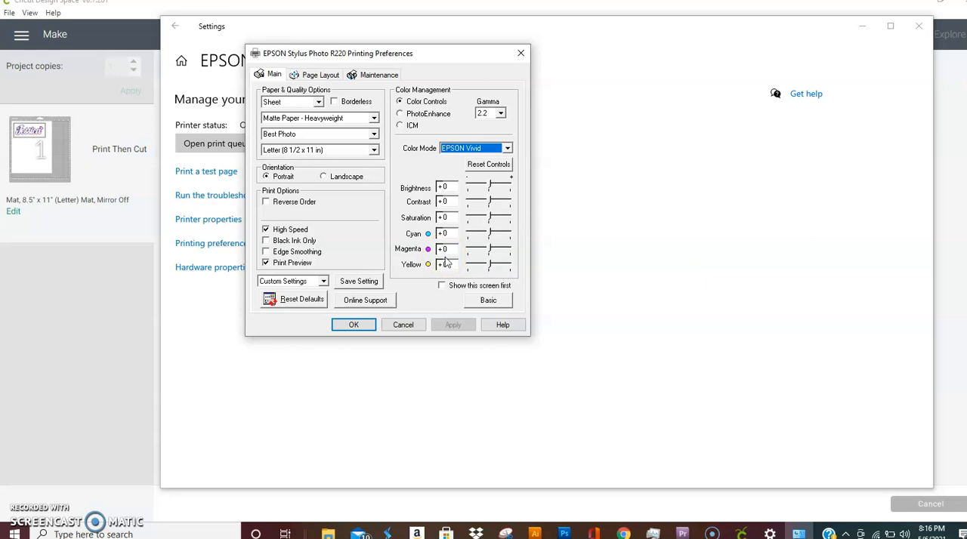